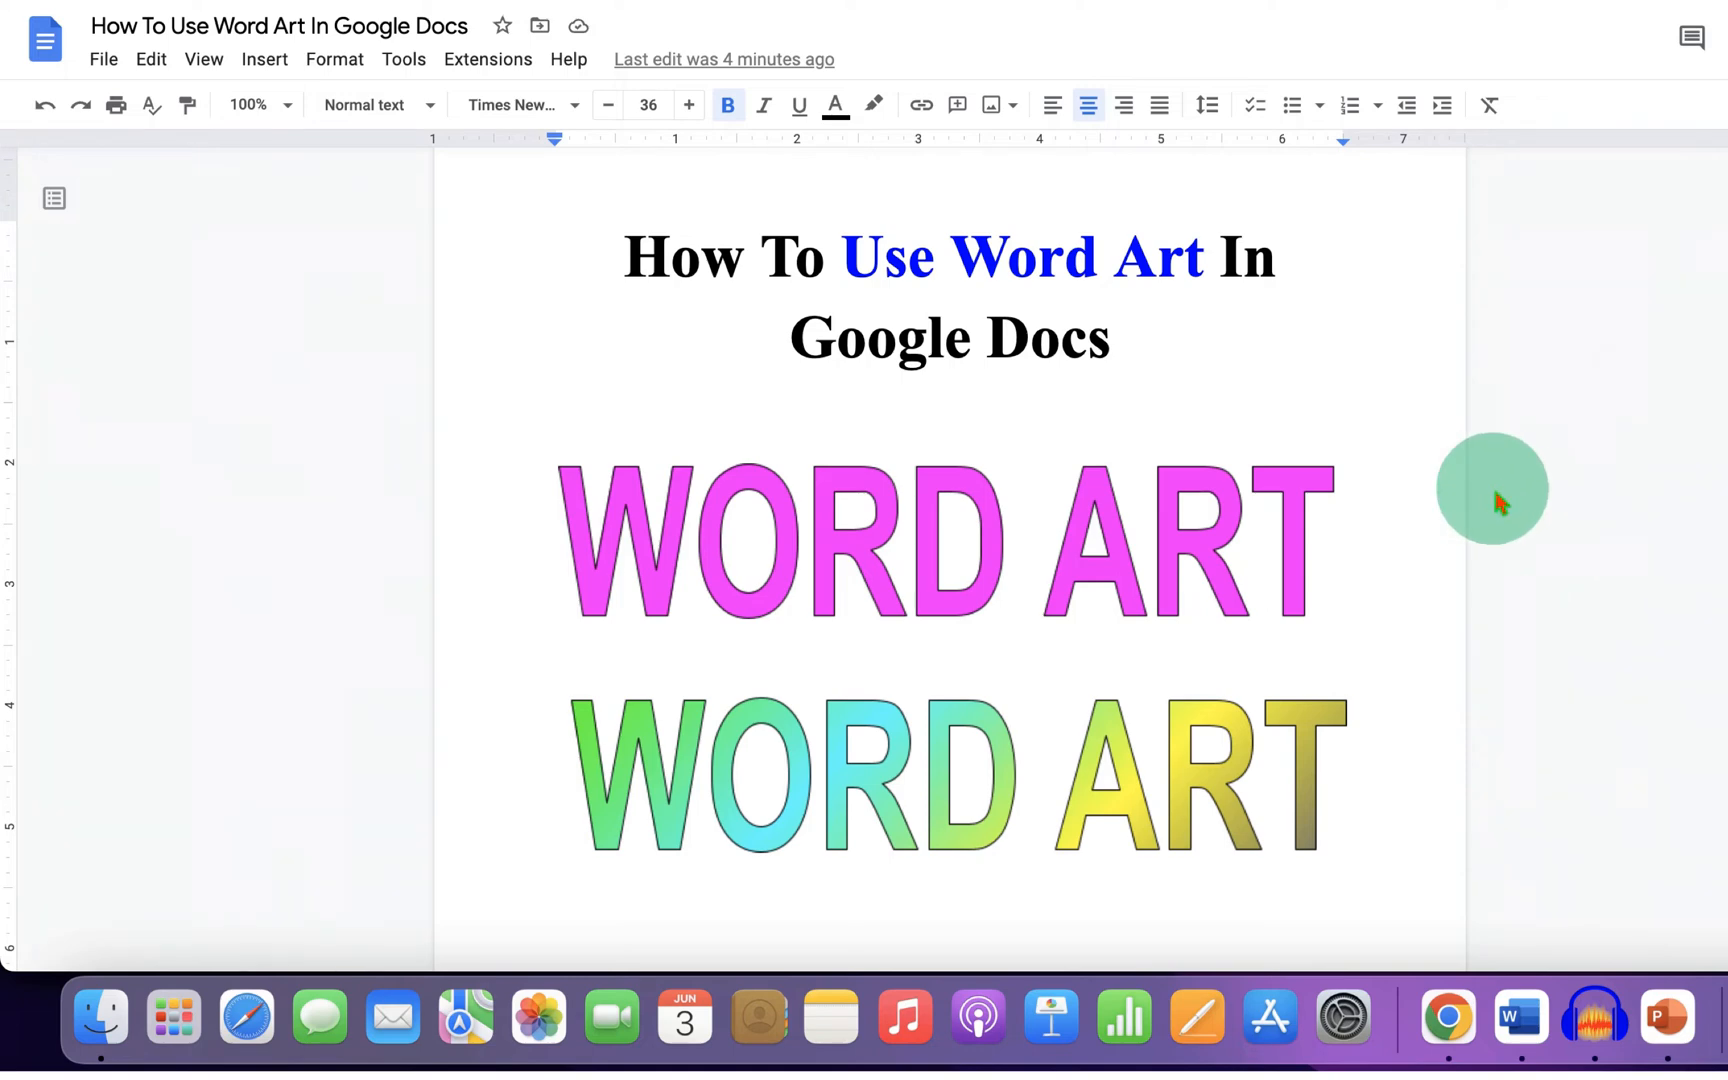
mouse_move(1310, 904)
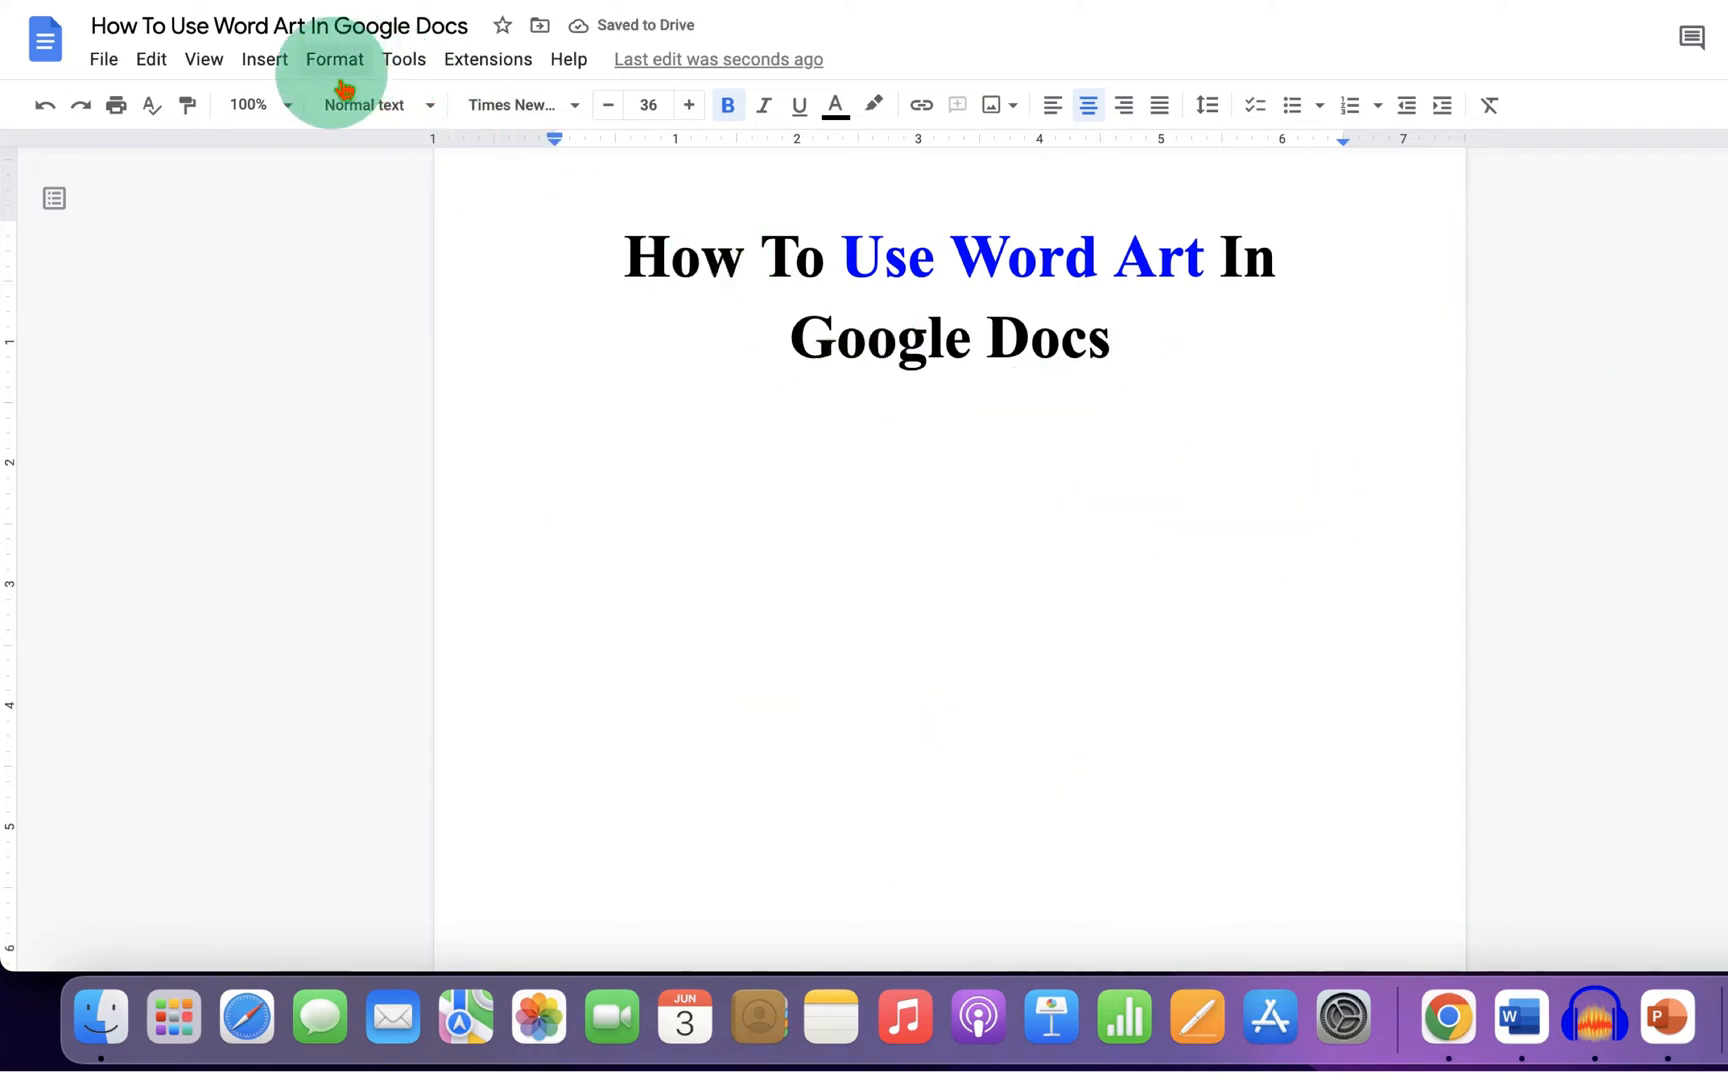
Step: Insert a new drawing and add the word art 'WORD ART' to its canvas
left_click(264, 58)
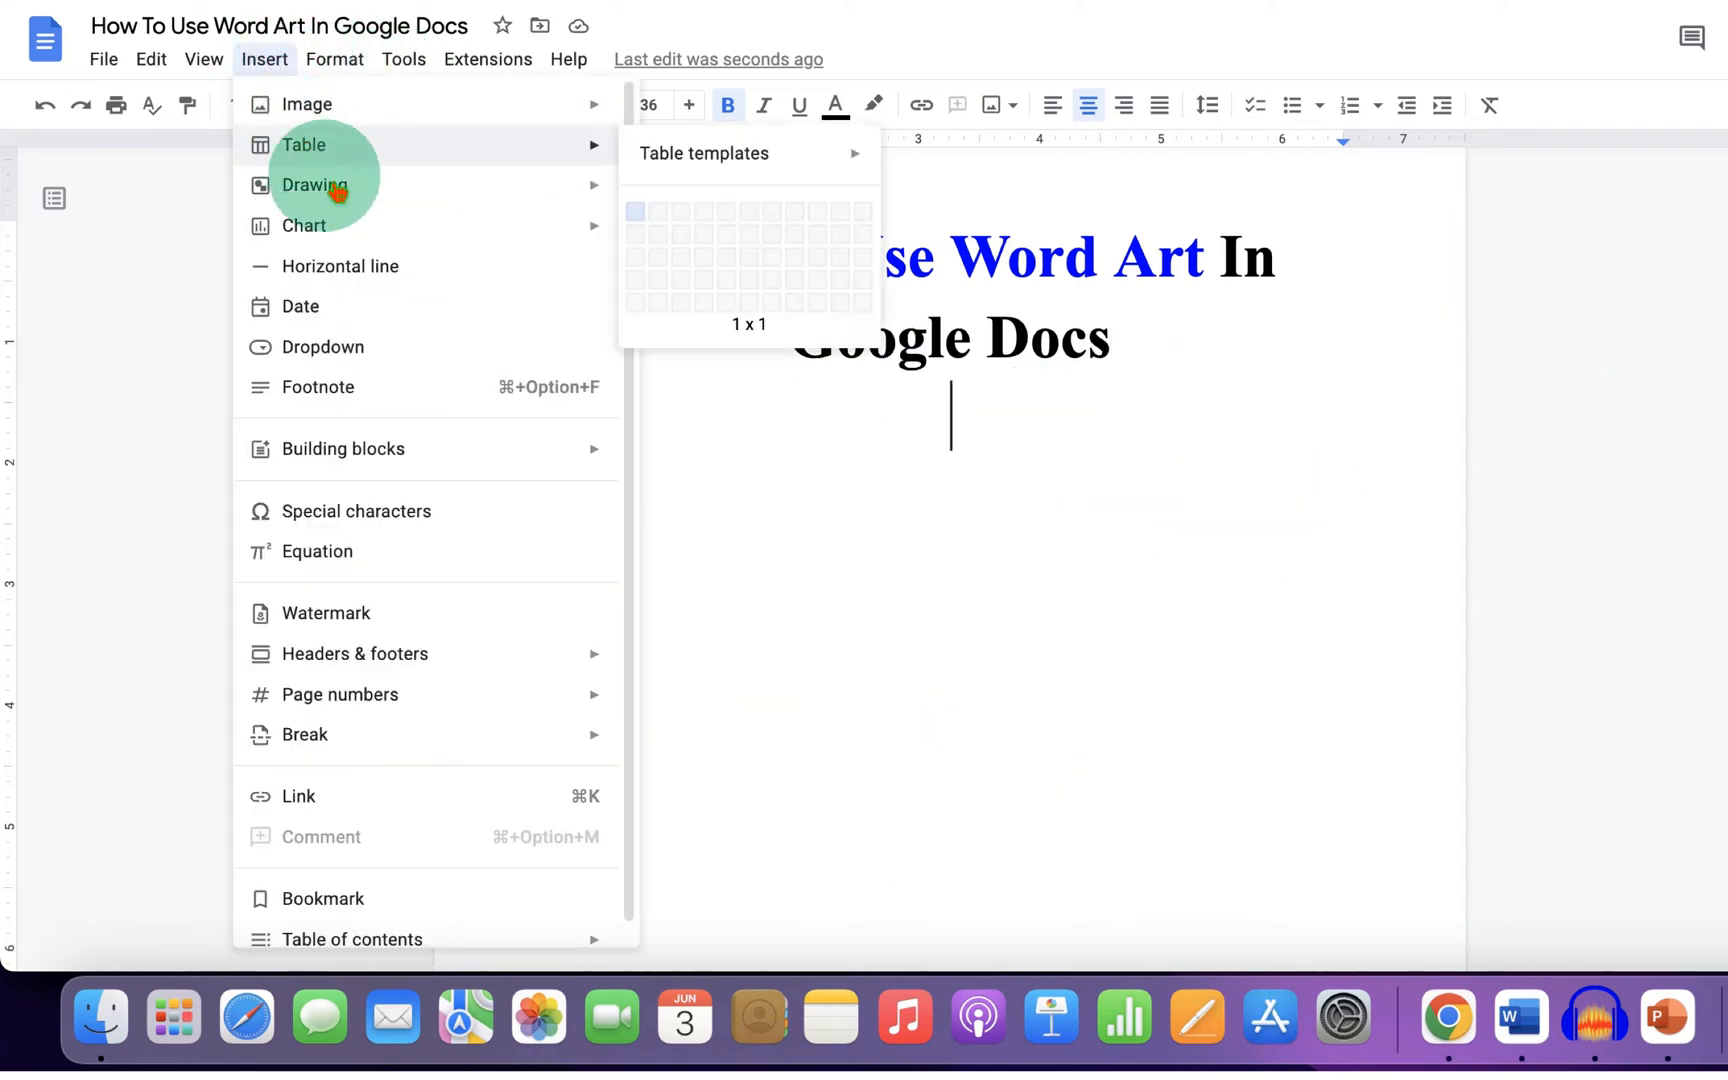
left_click(314, 184)
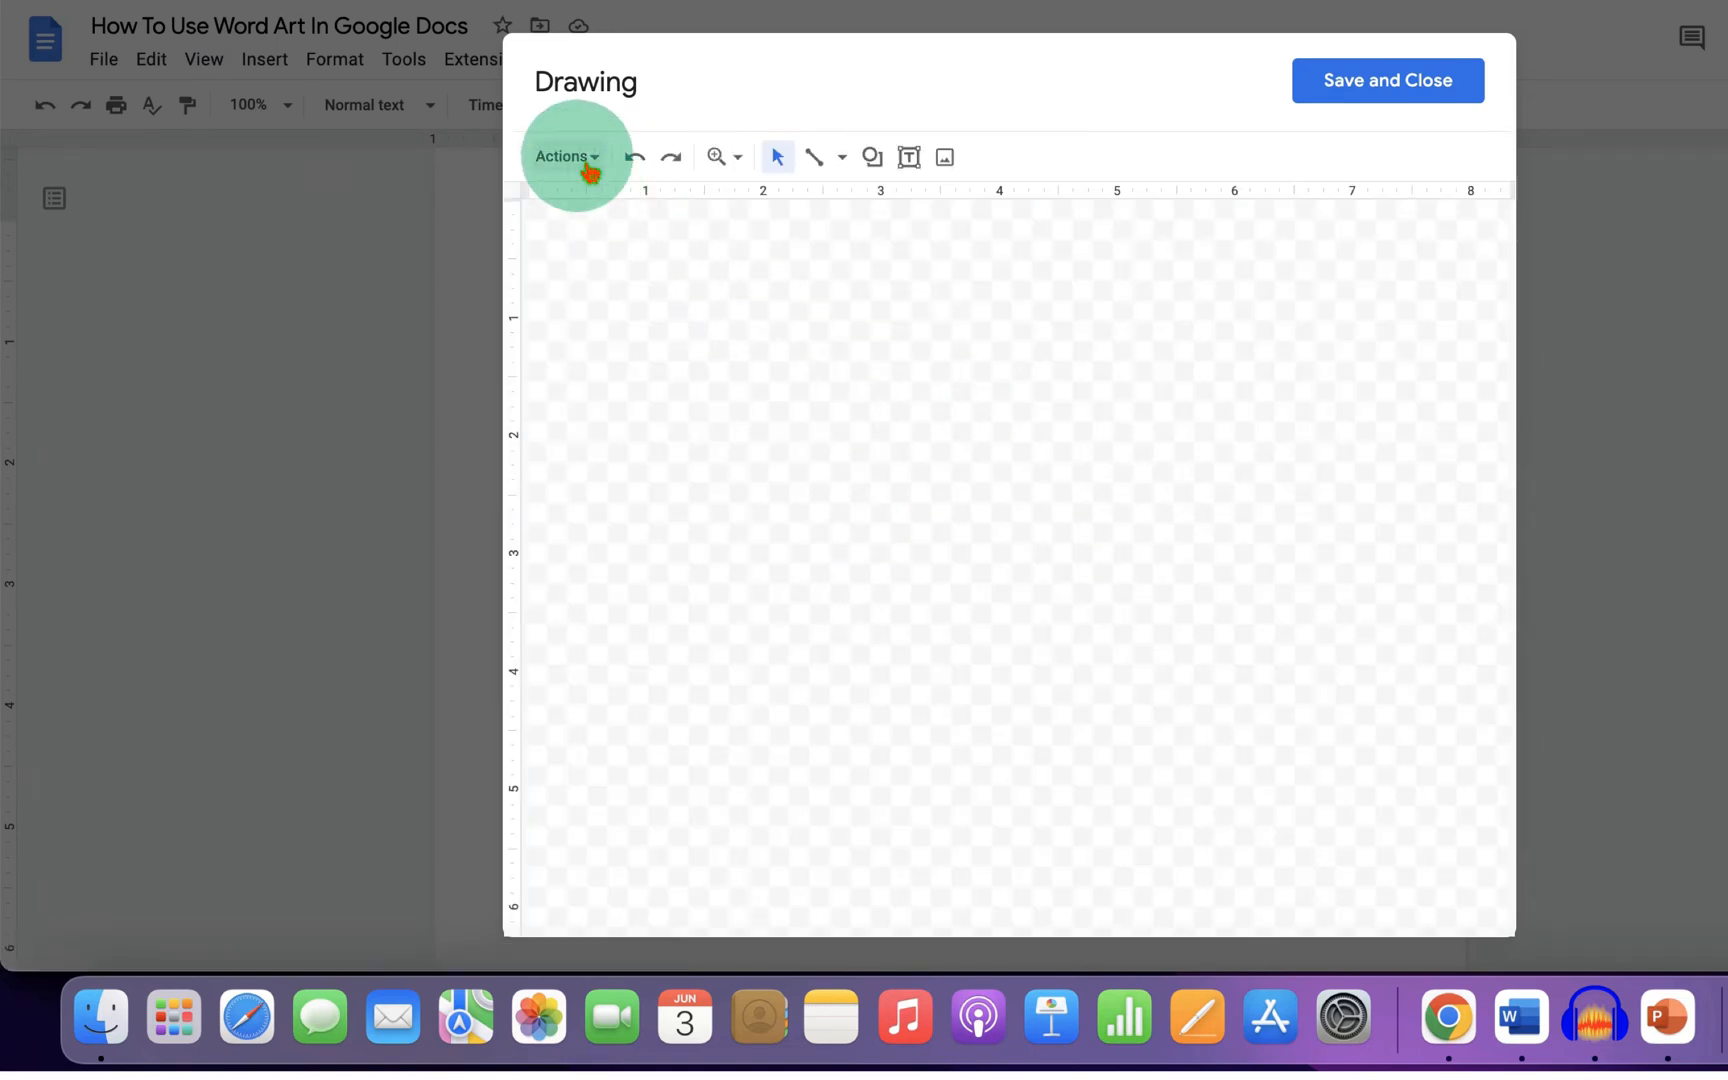
left_click(564, 156)
type("WORD A")
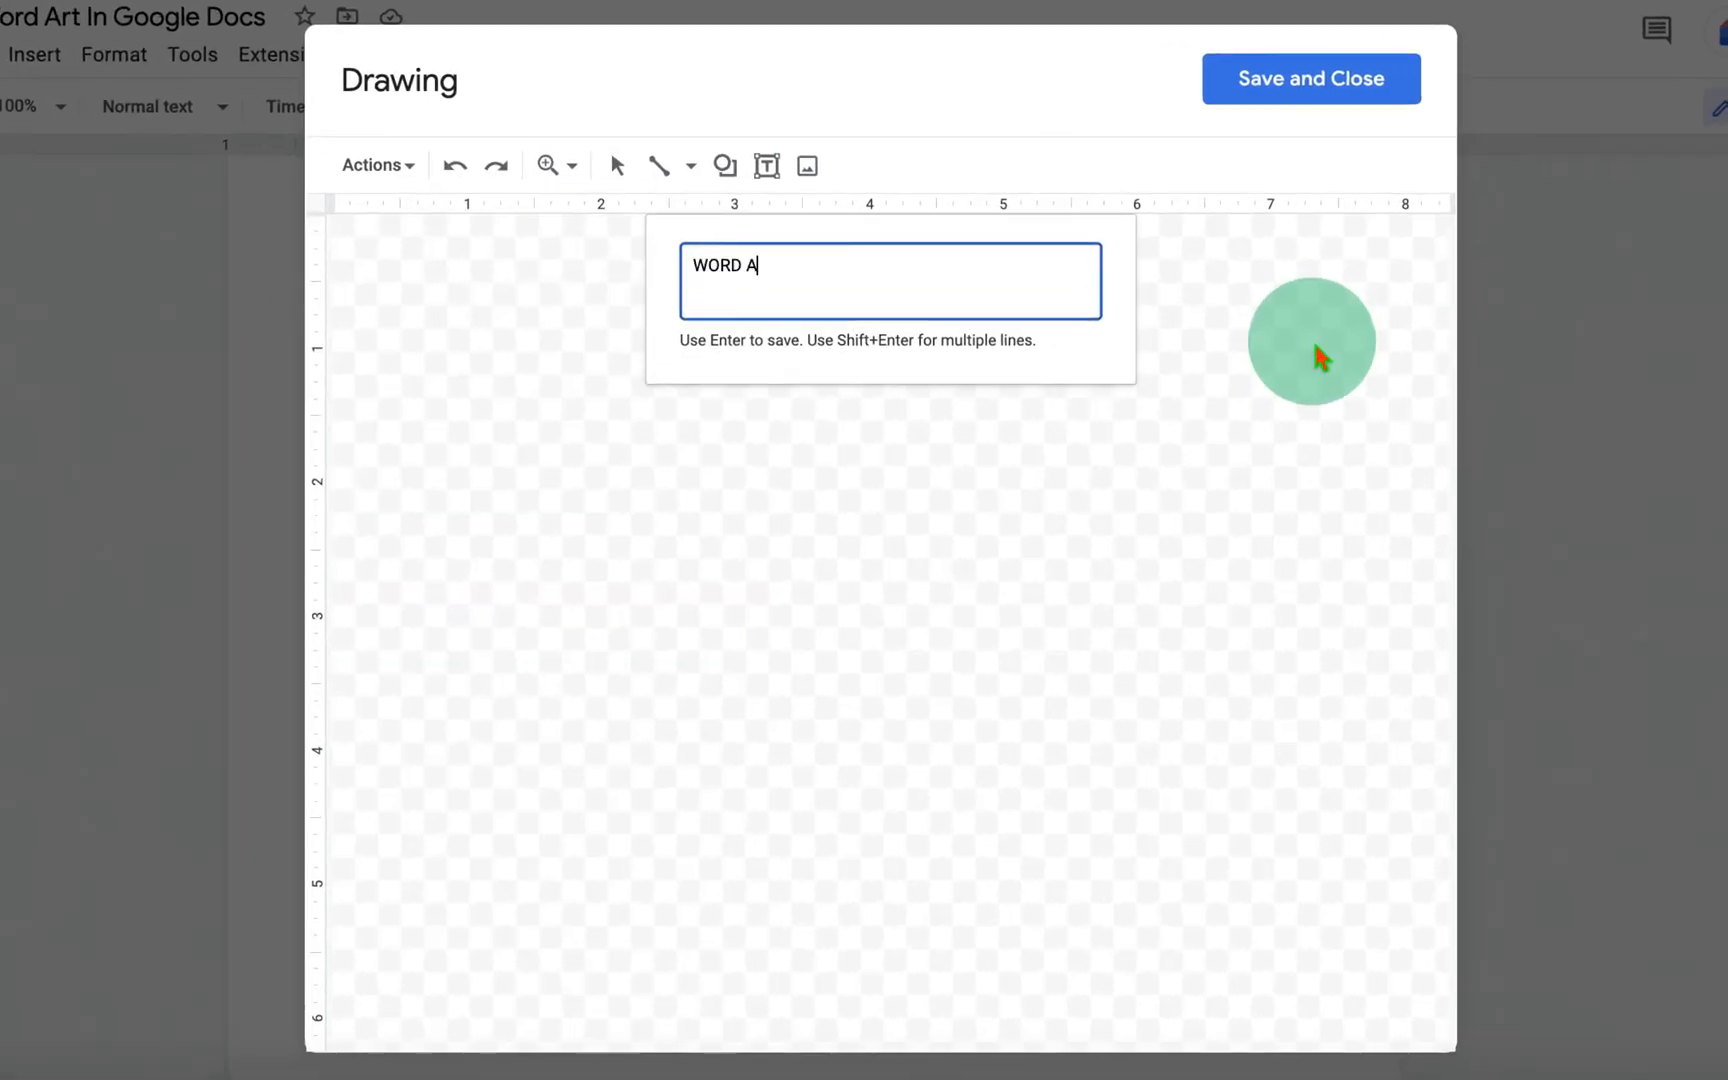
type("RT")
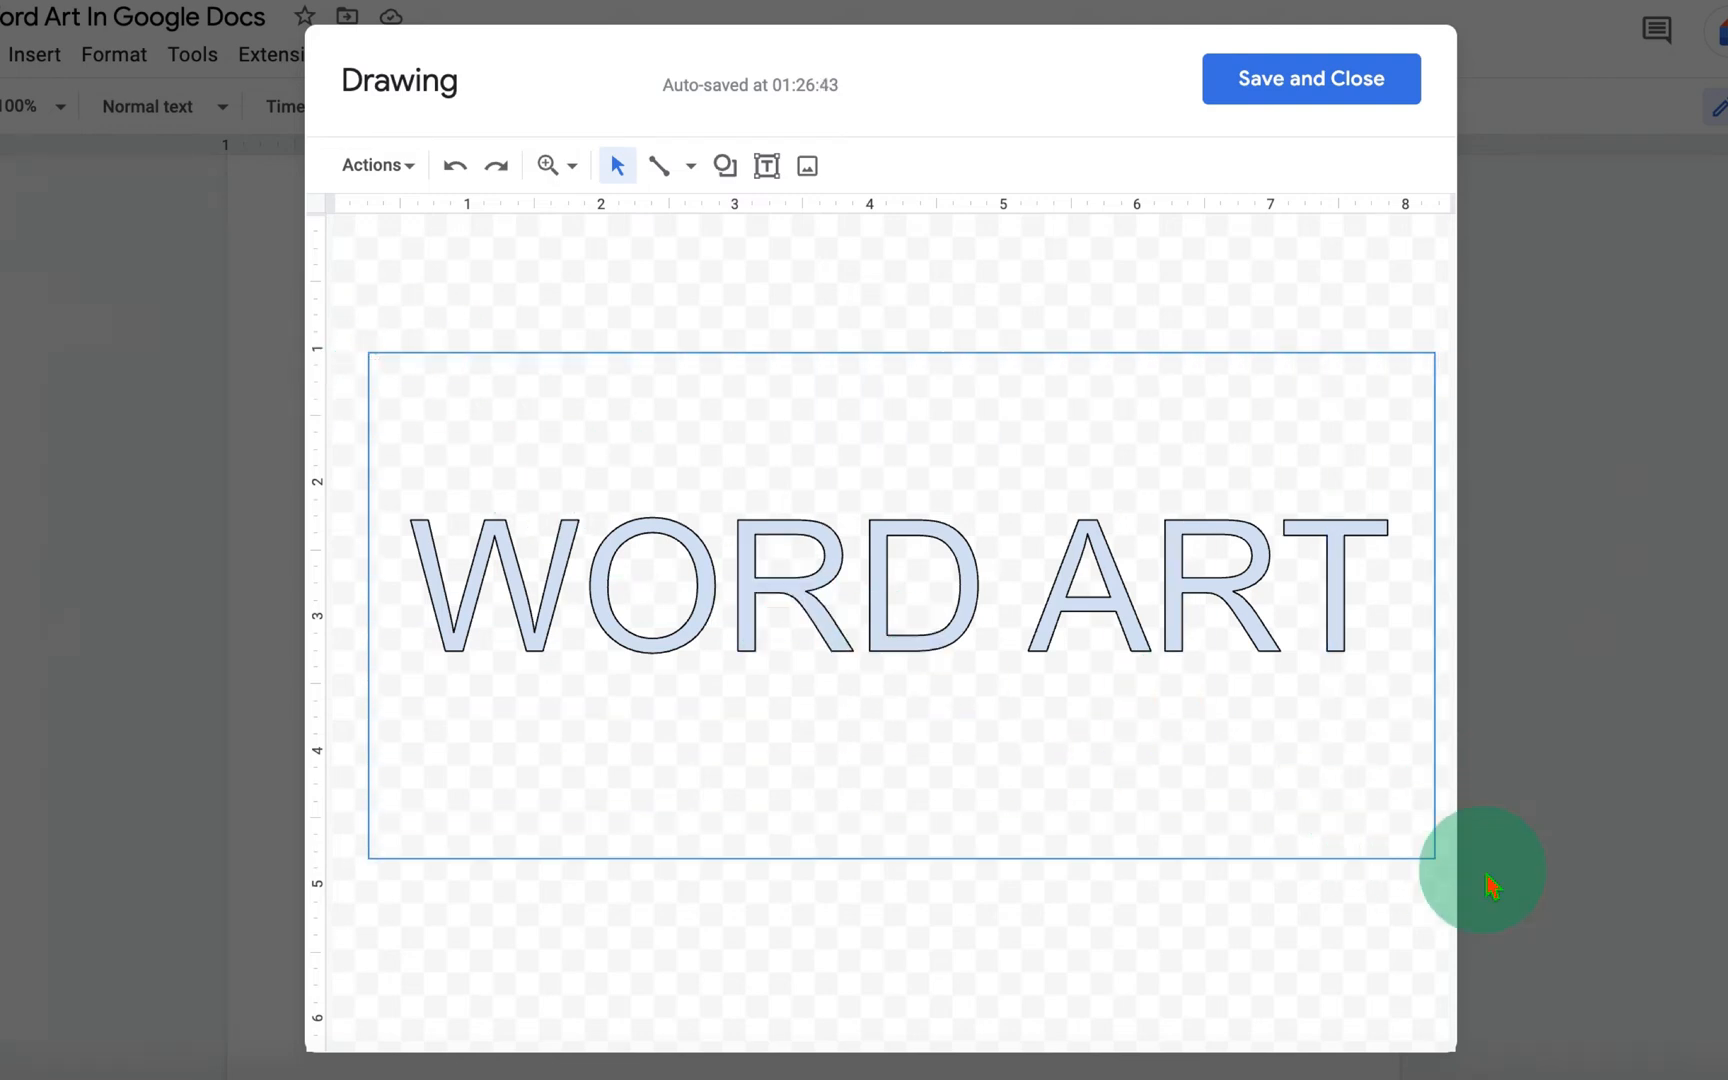
Step: Fill the word art yellow, try a magenta outline, then make the outline transparent
left_click(1212, 614)
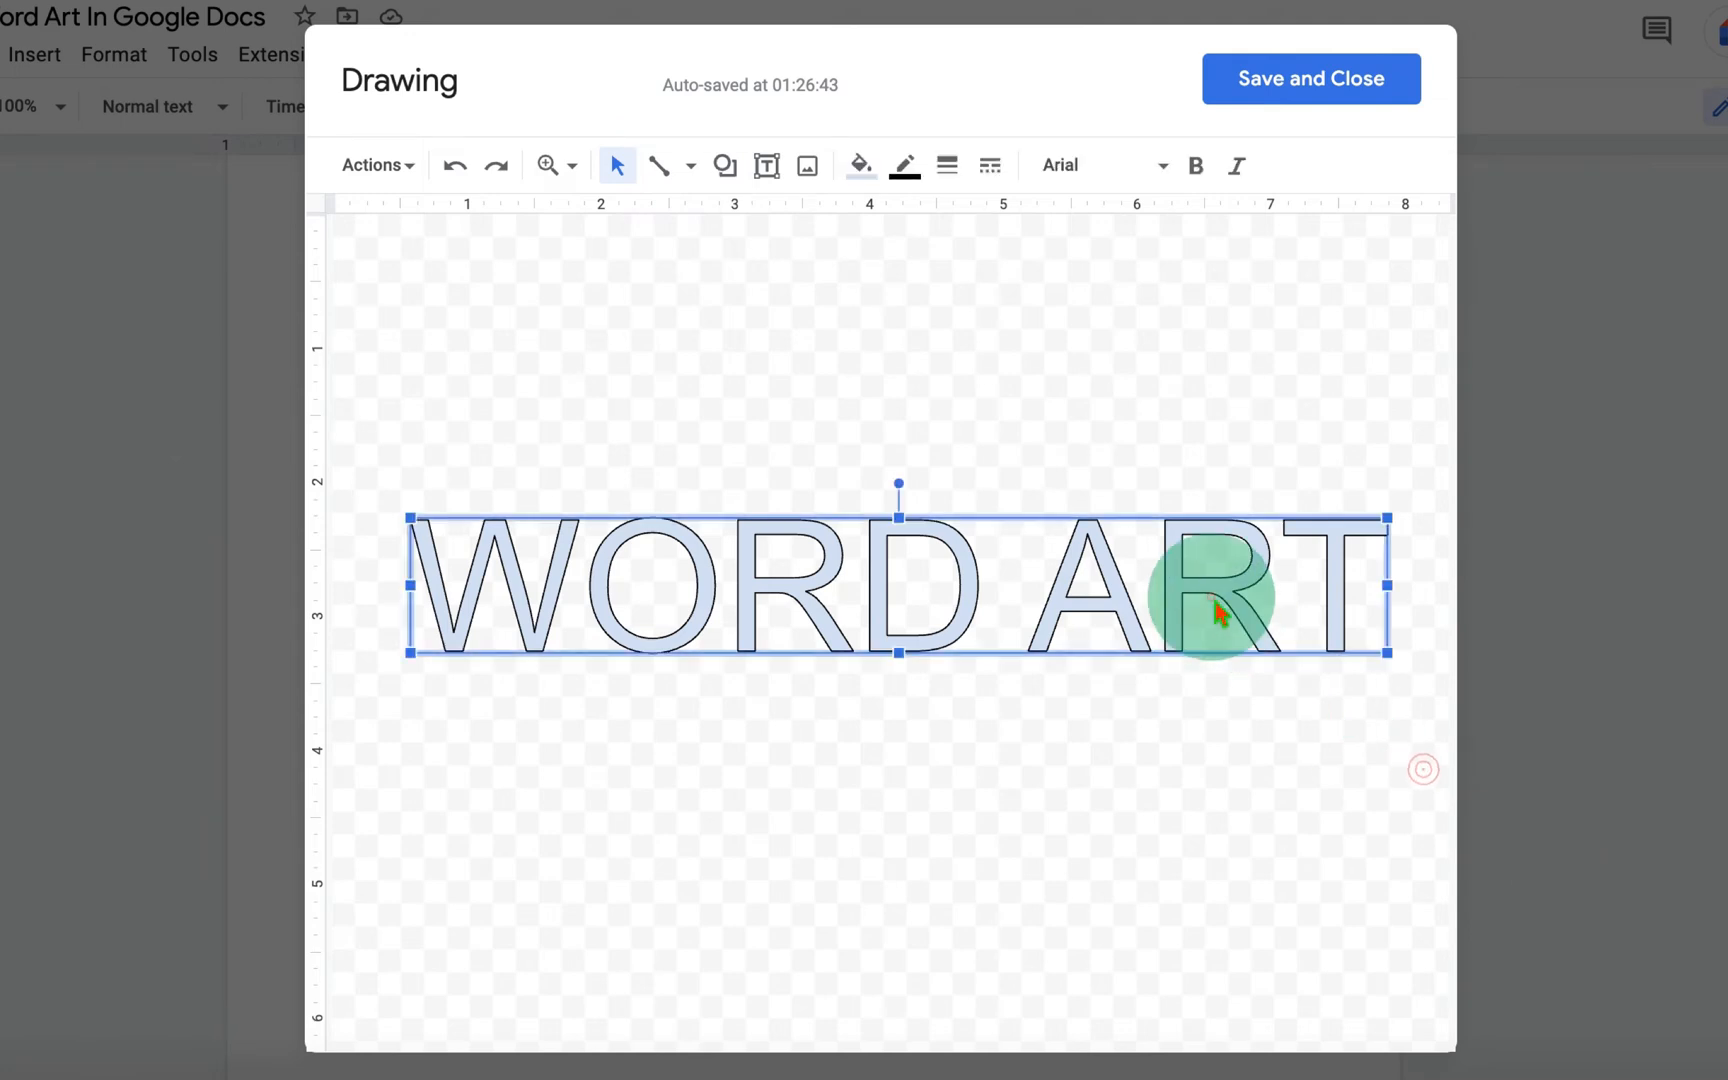
left_click(858, 166)
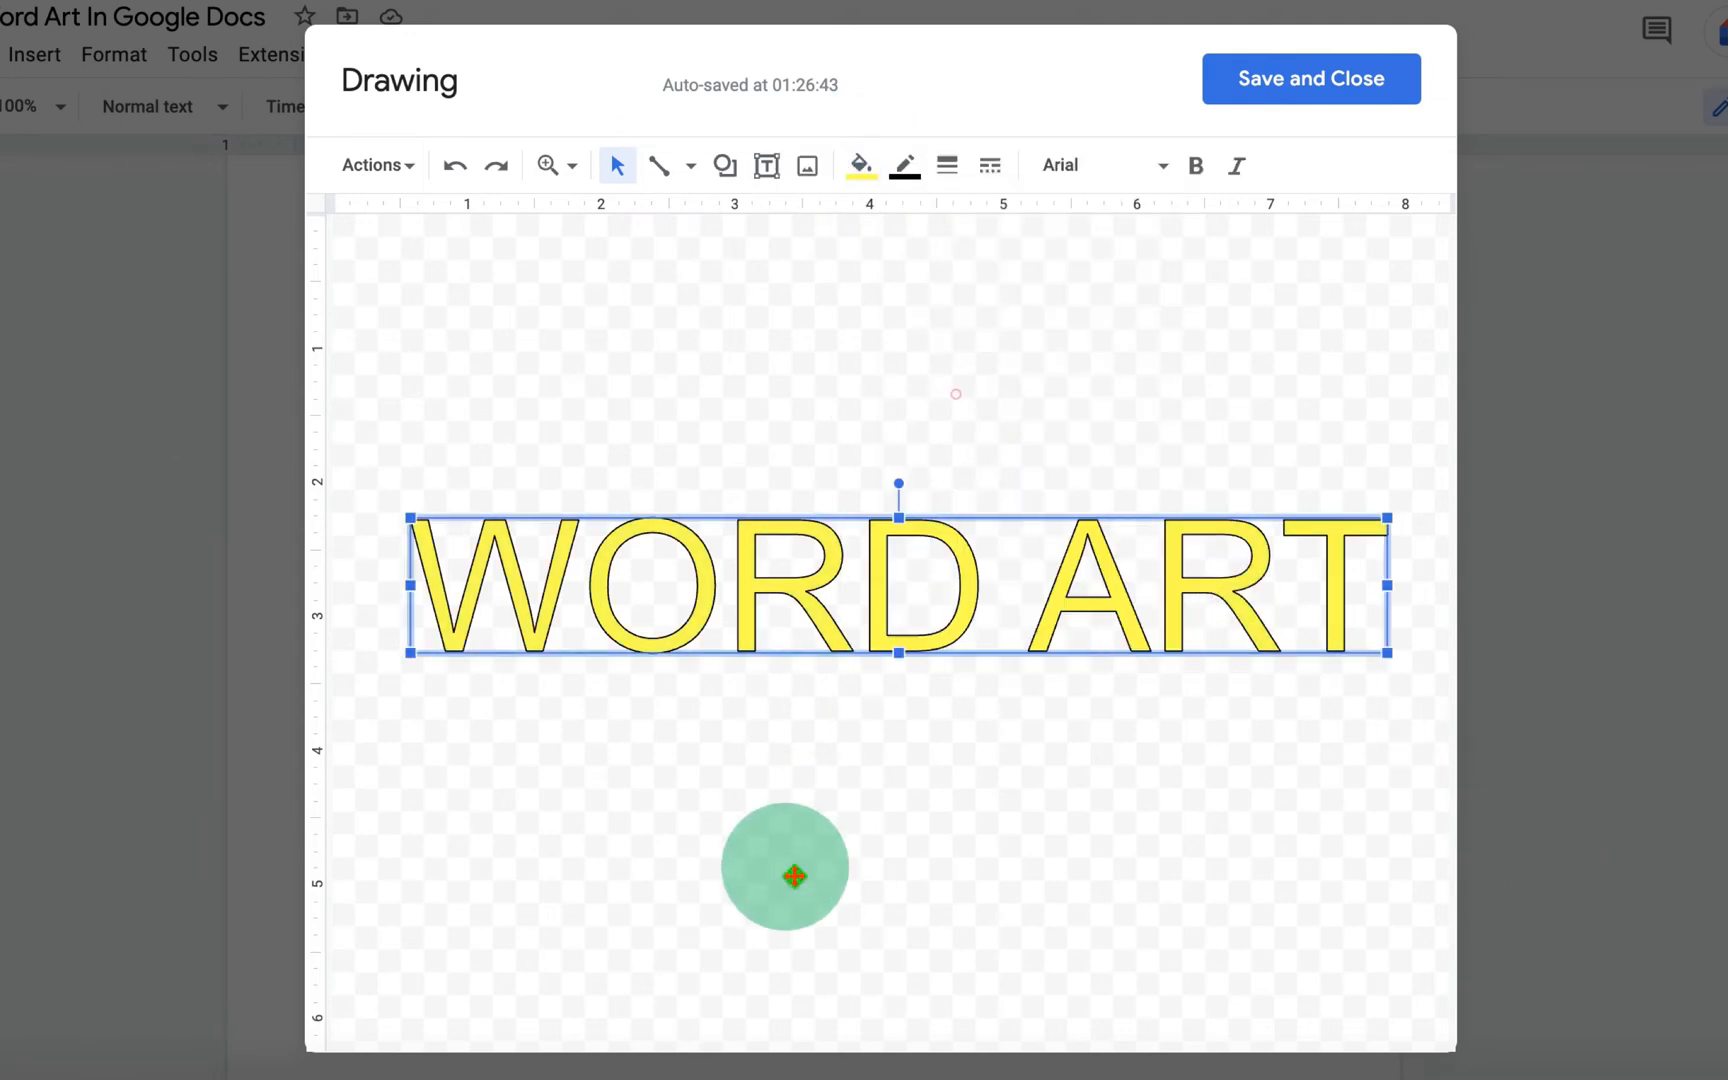
left_click(902, 166)
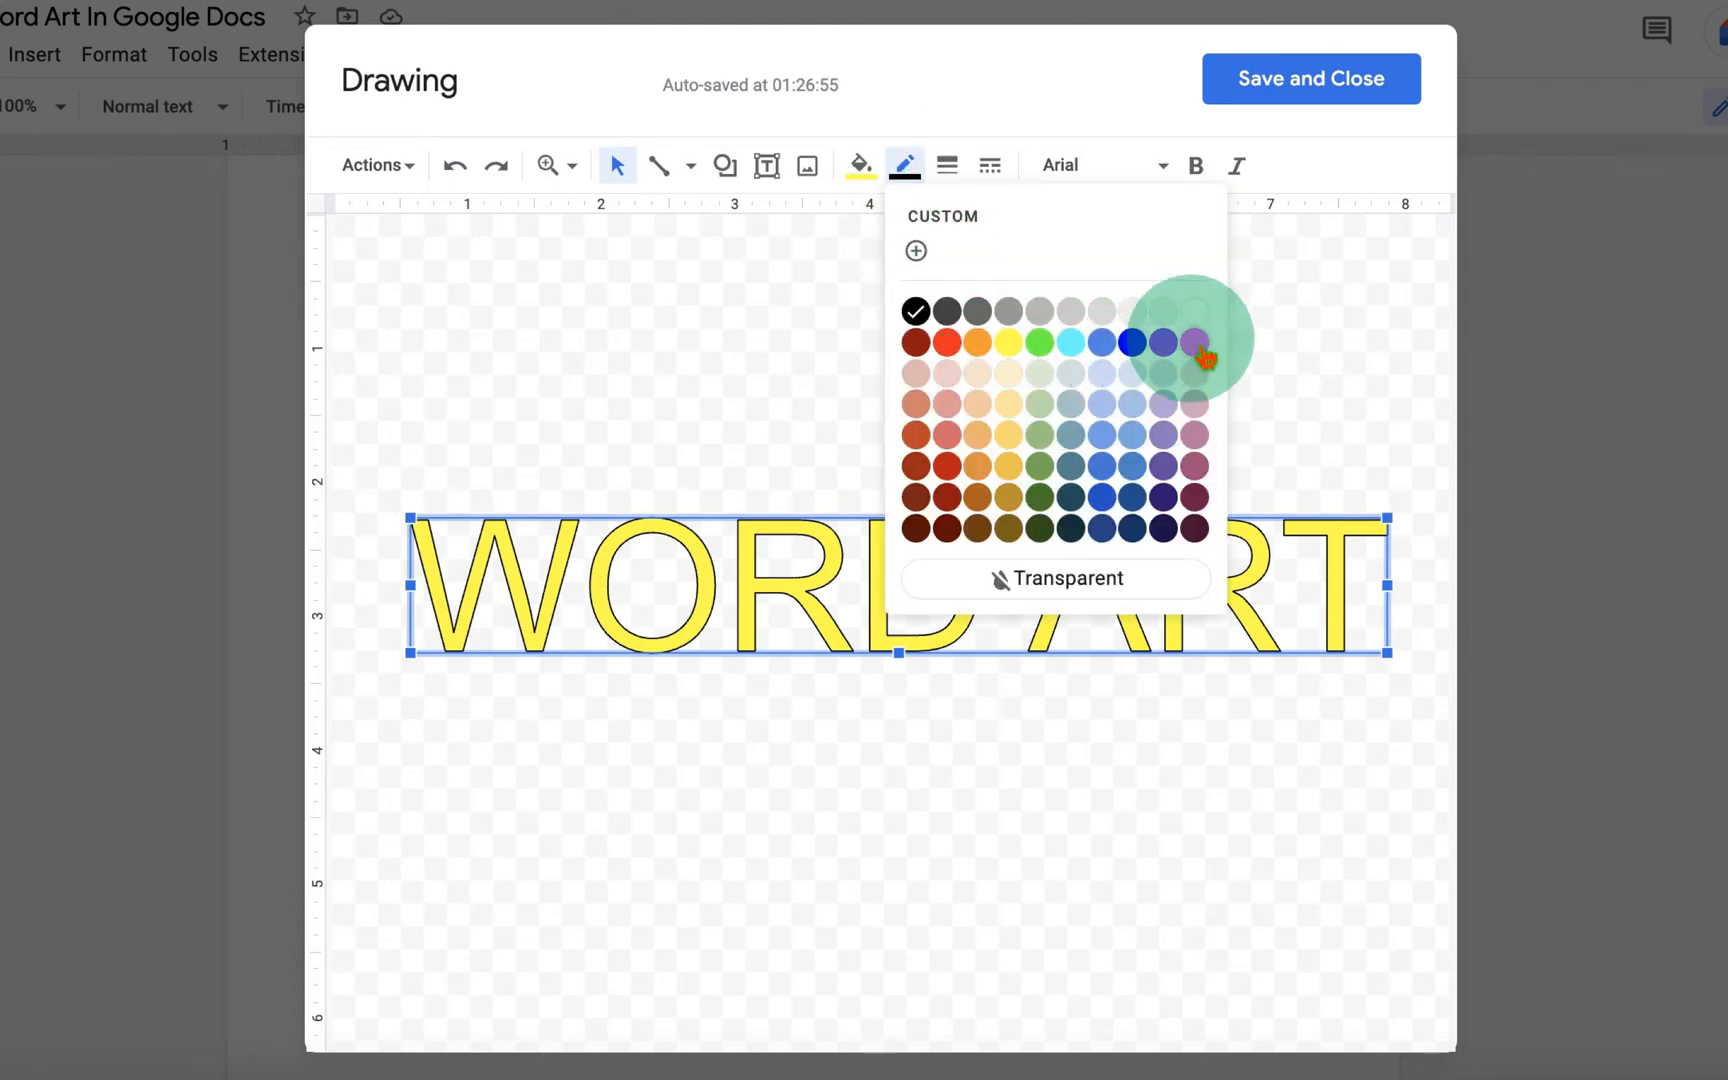
left_click(1192, 342)
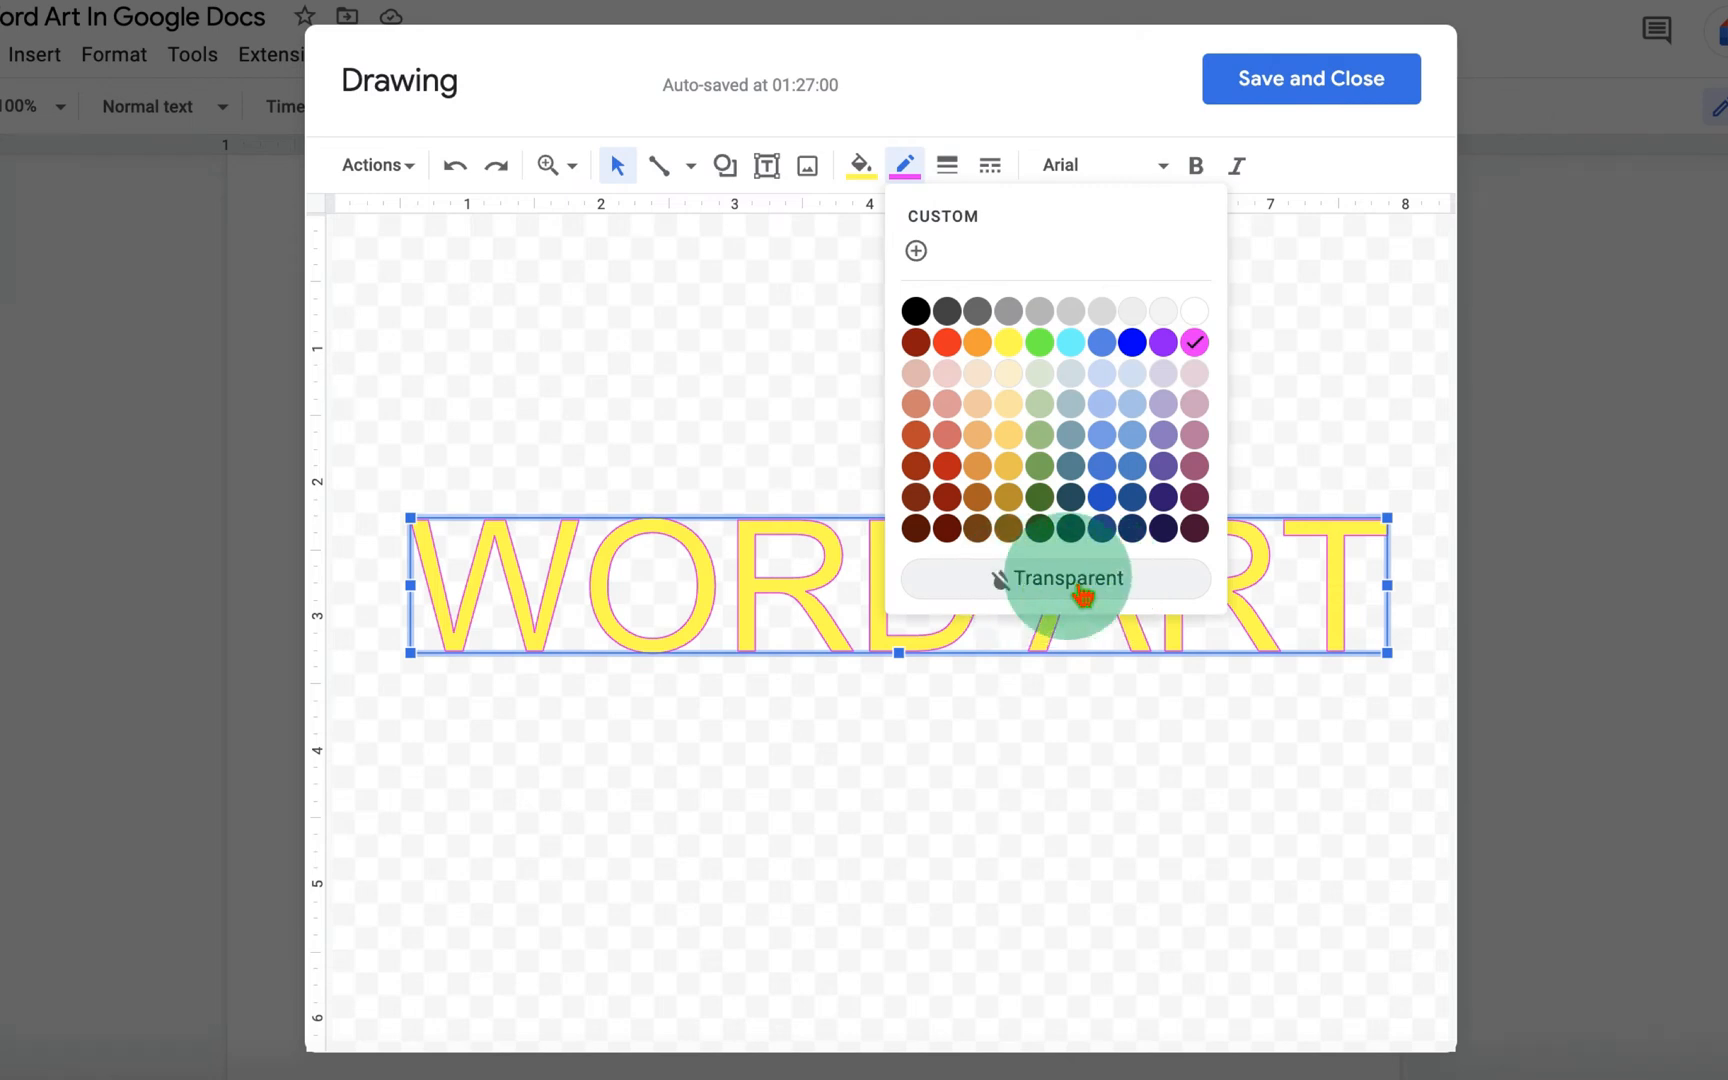
left_click(1066, 578)
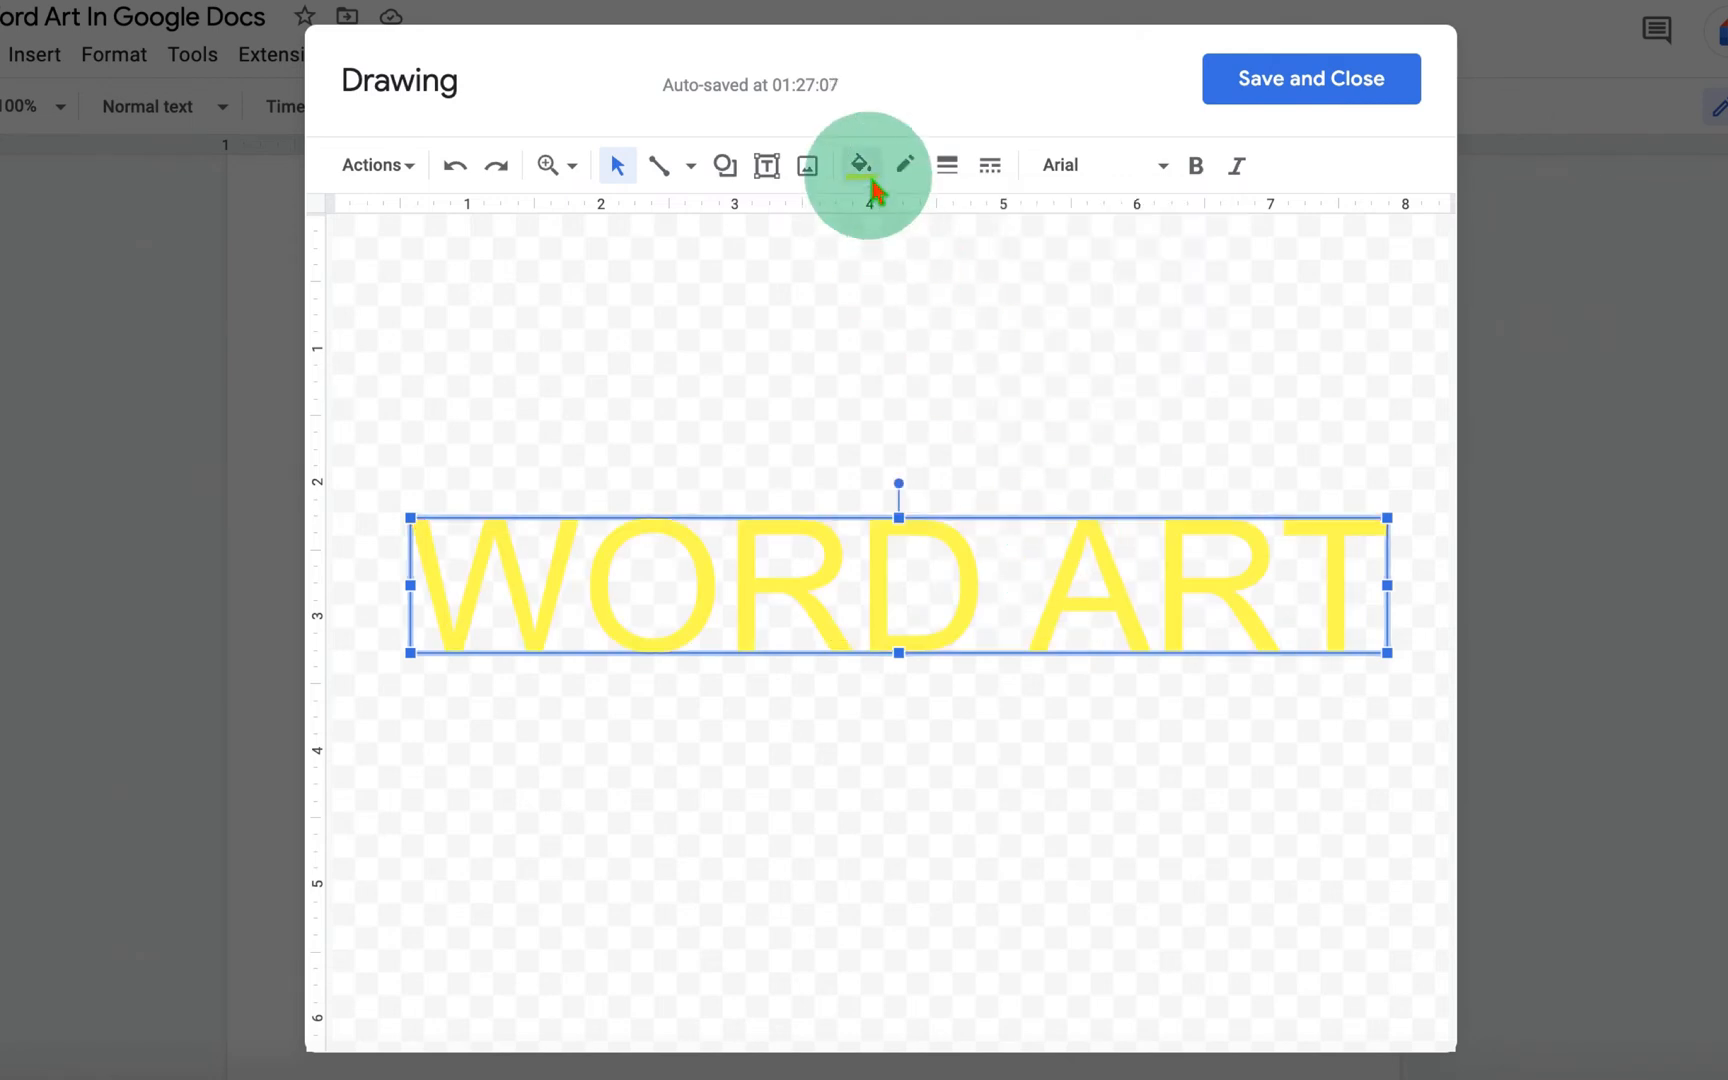
left_click(904, 166)
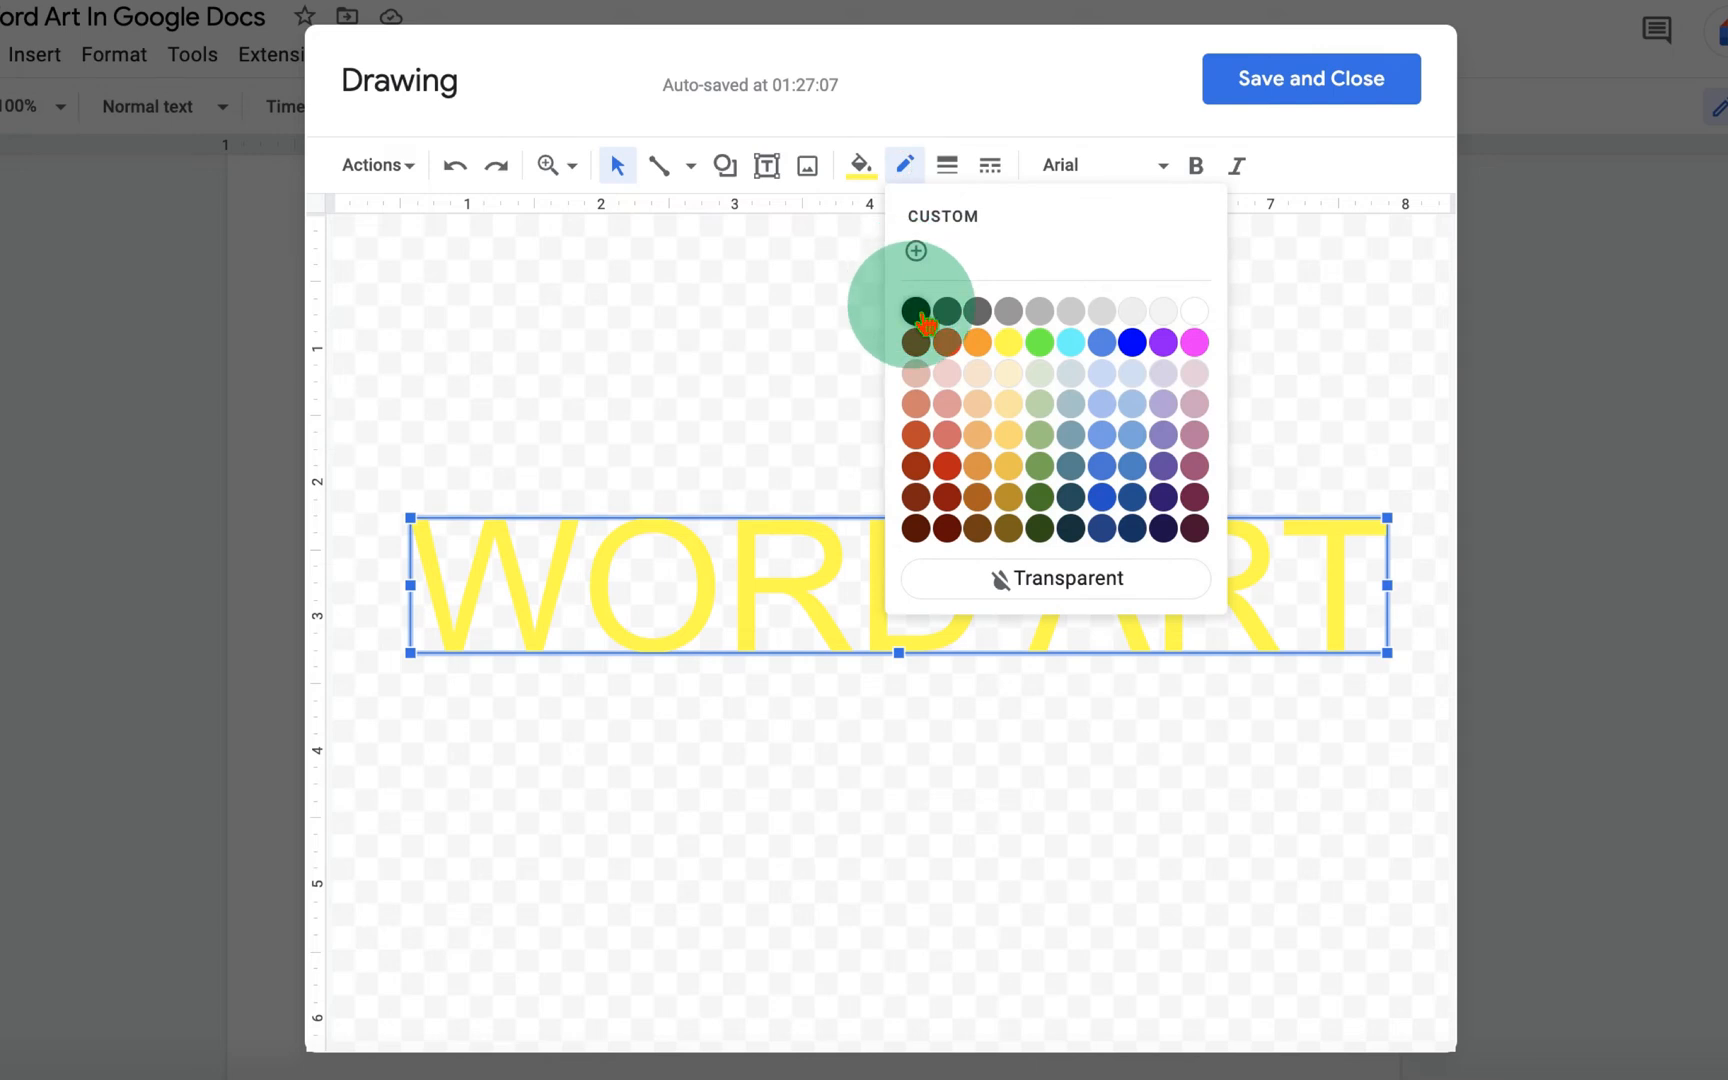
Step: Give the letters a black outline, trying thick and dotted before settling on thin and solid
left_click(944, 166)
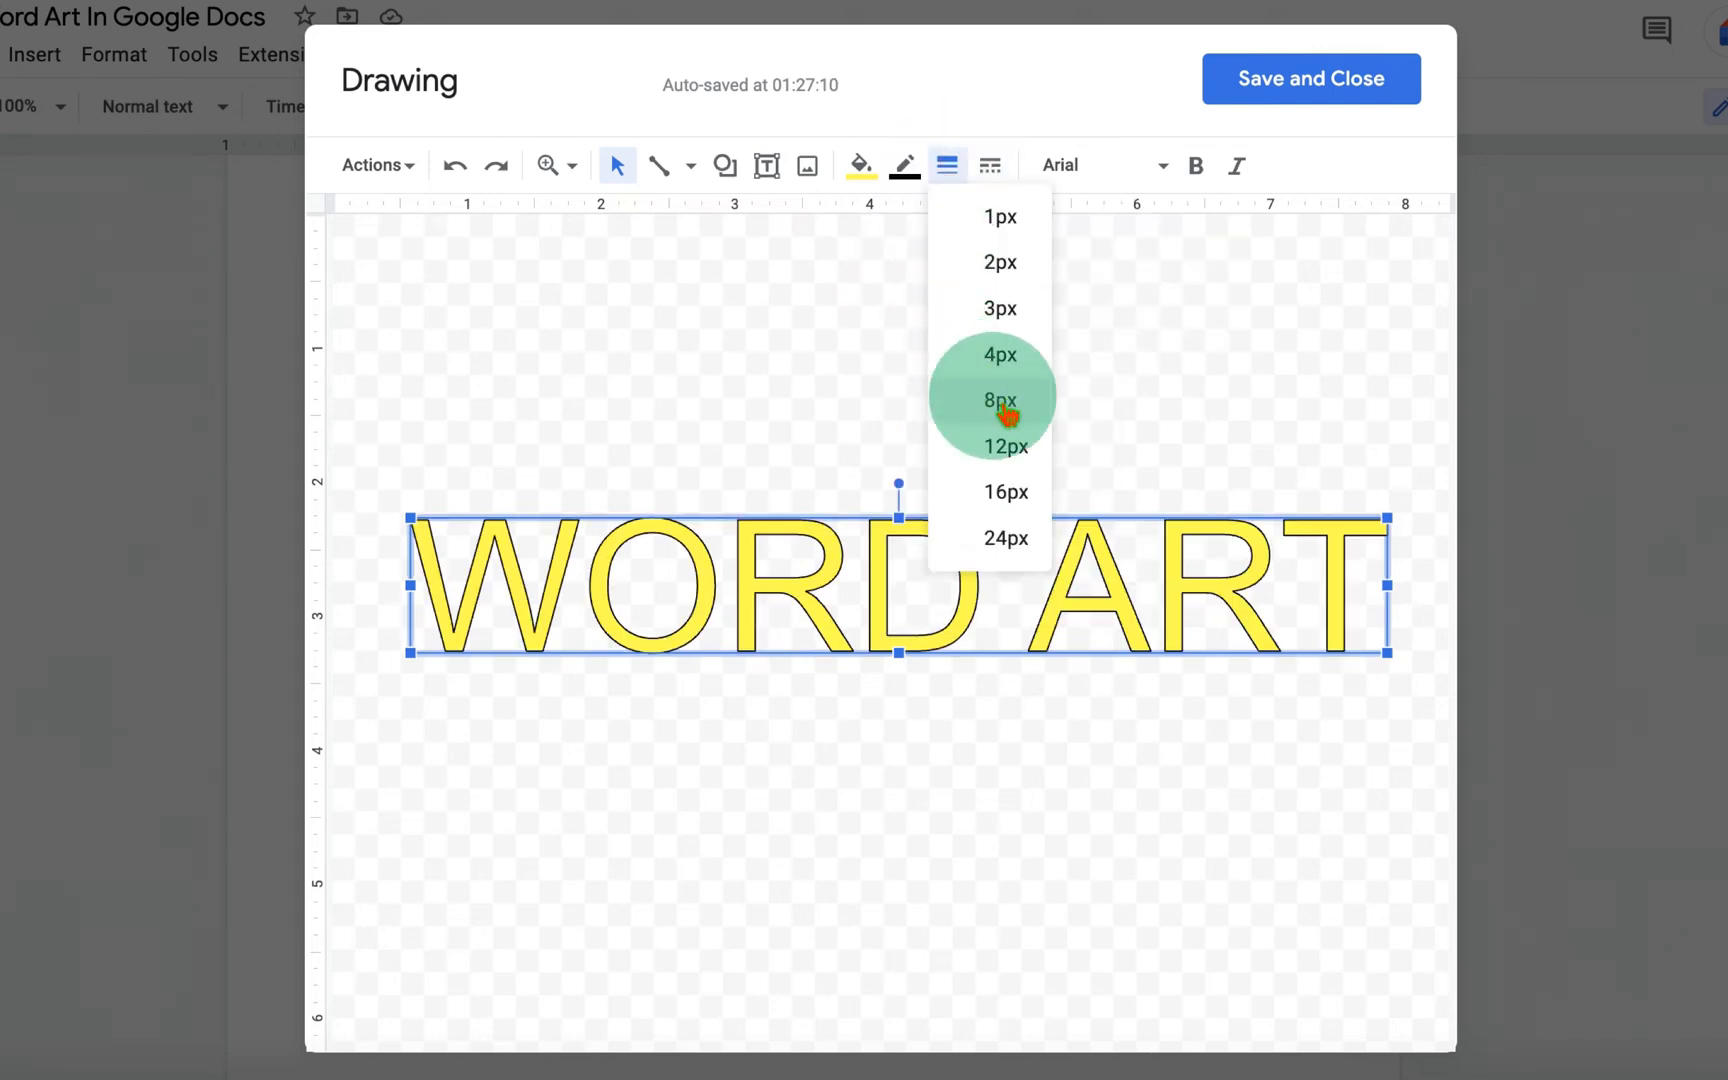
left_click(998, 398)
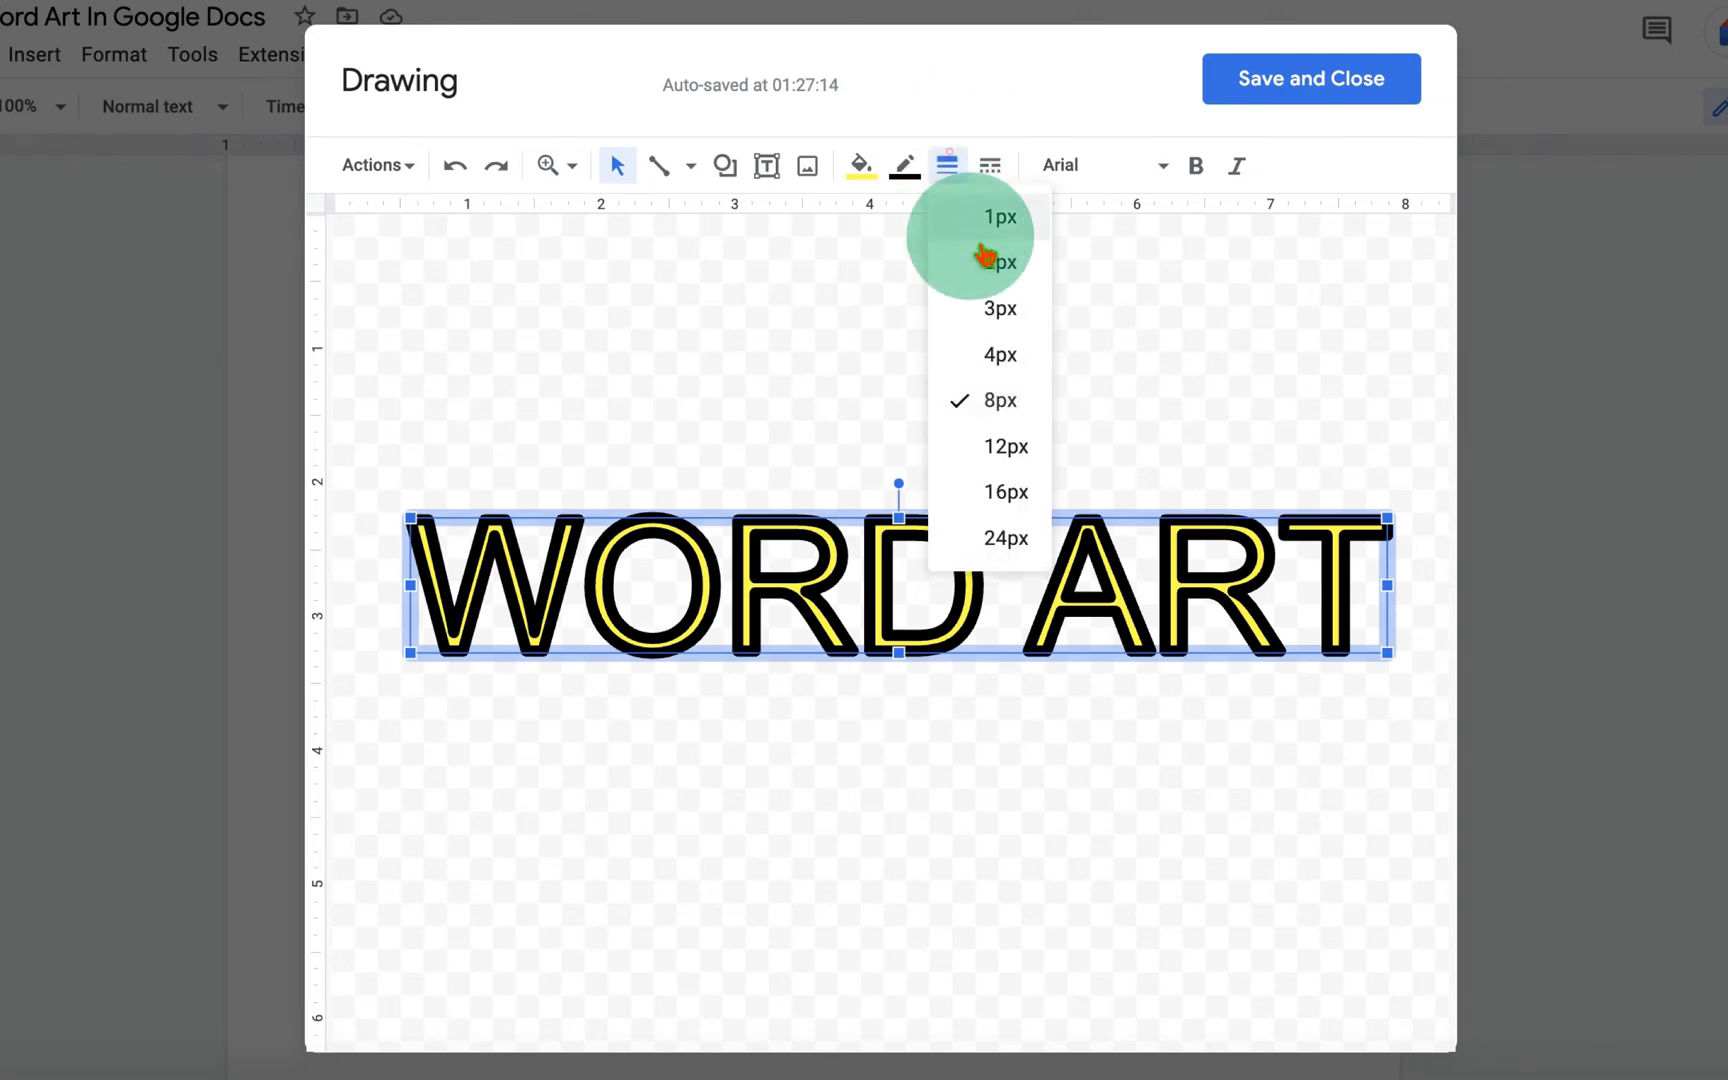
left_click(988, 166)
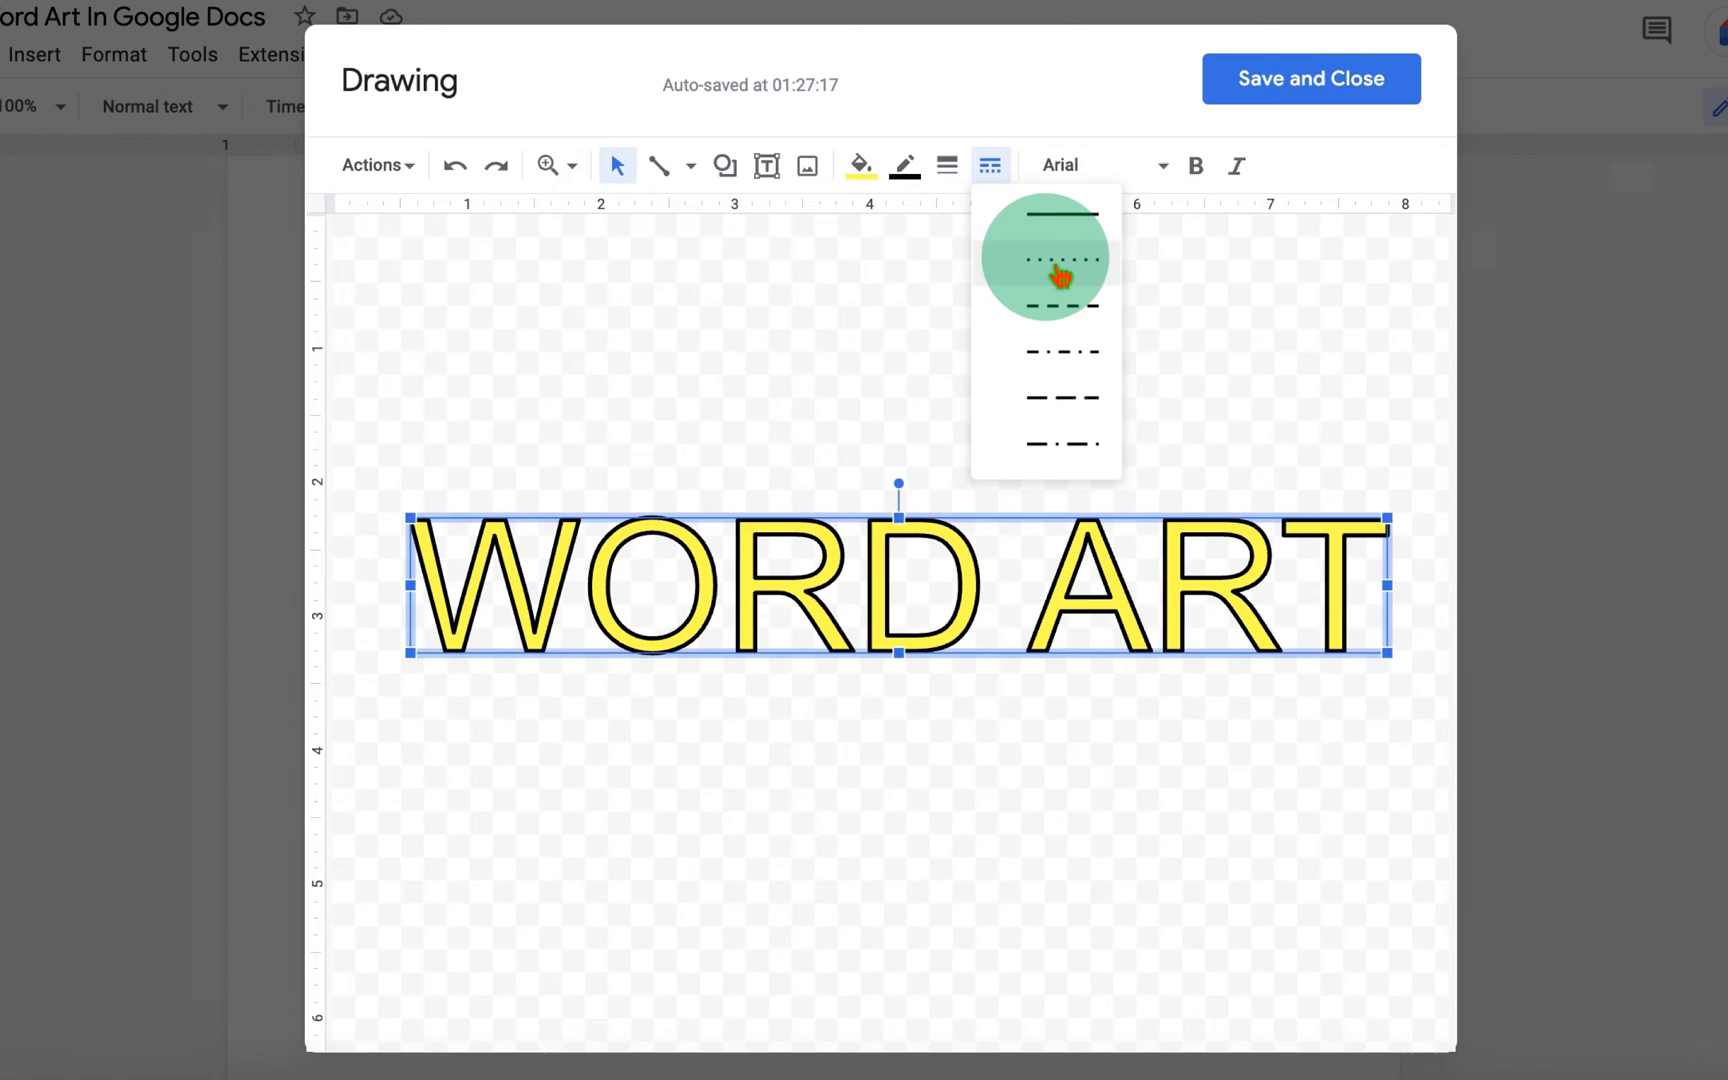
left_click(1060, 260)
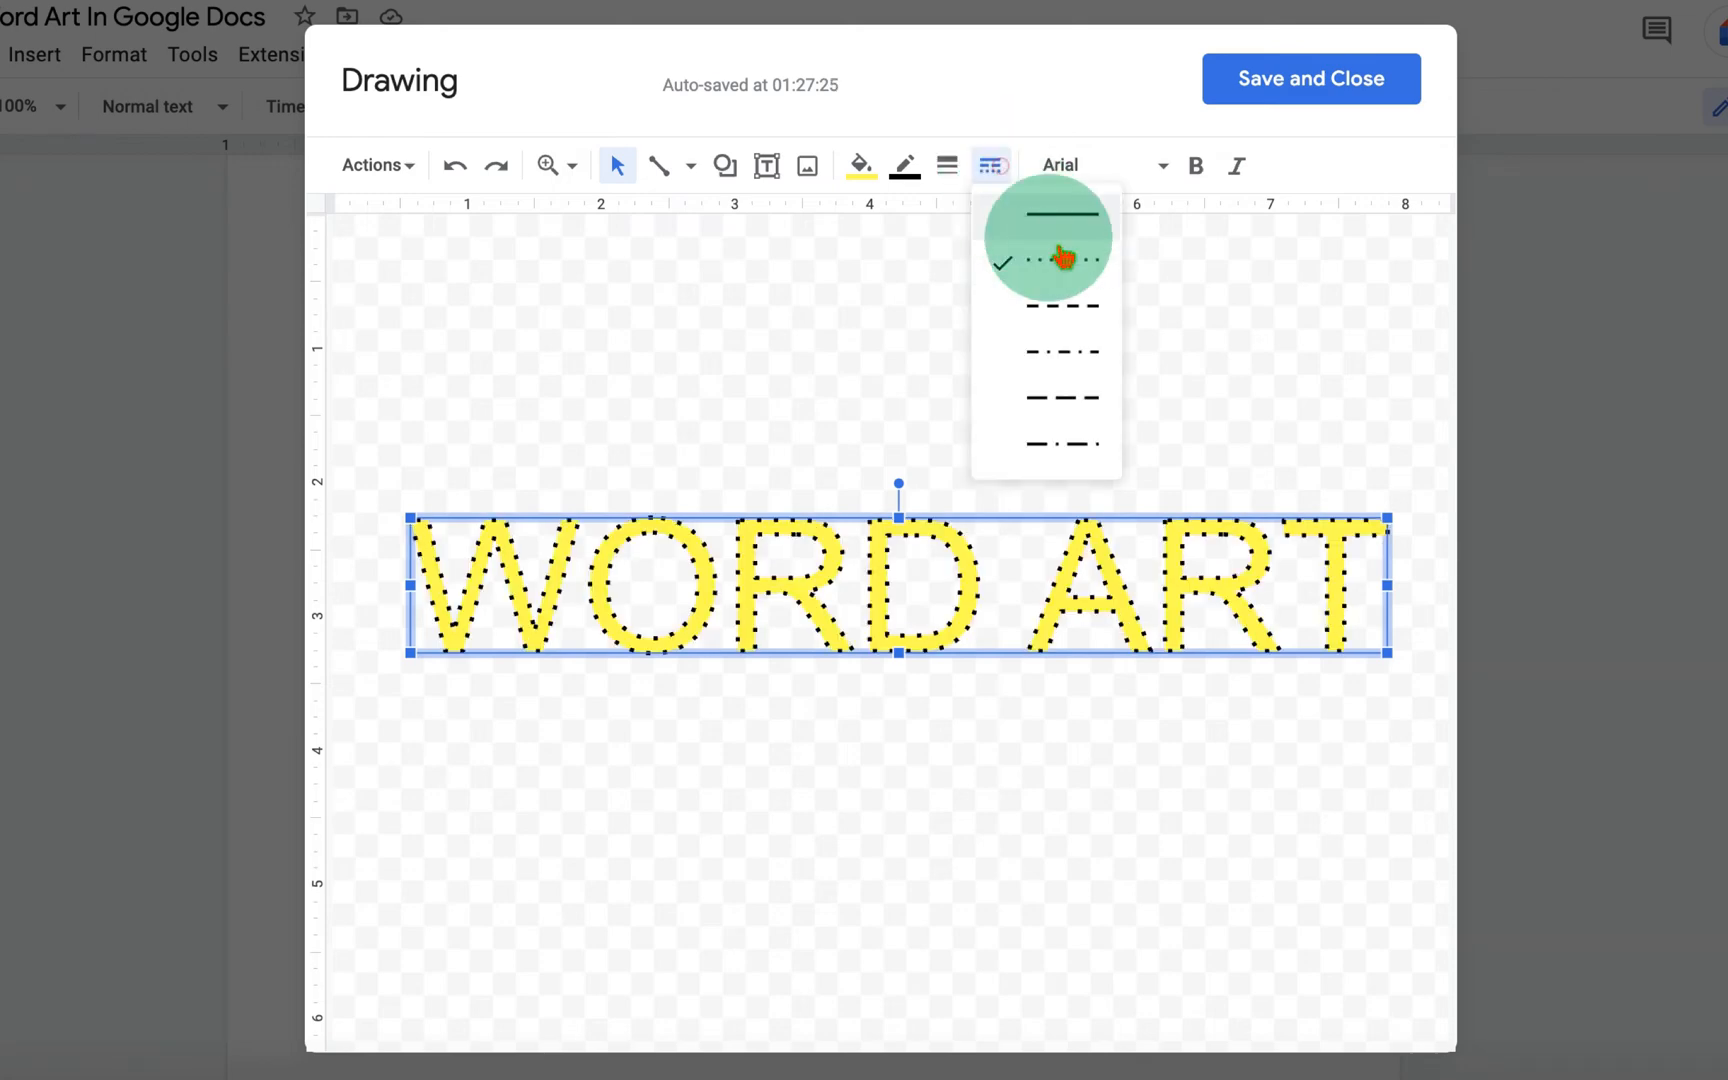
left_click(1060, 258)
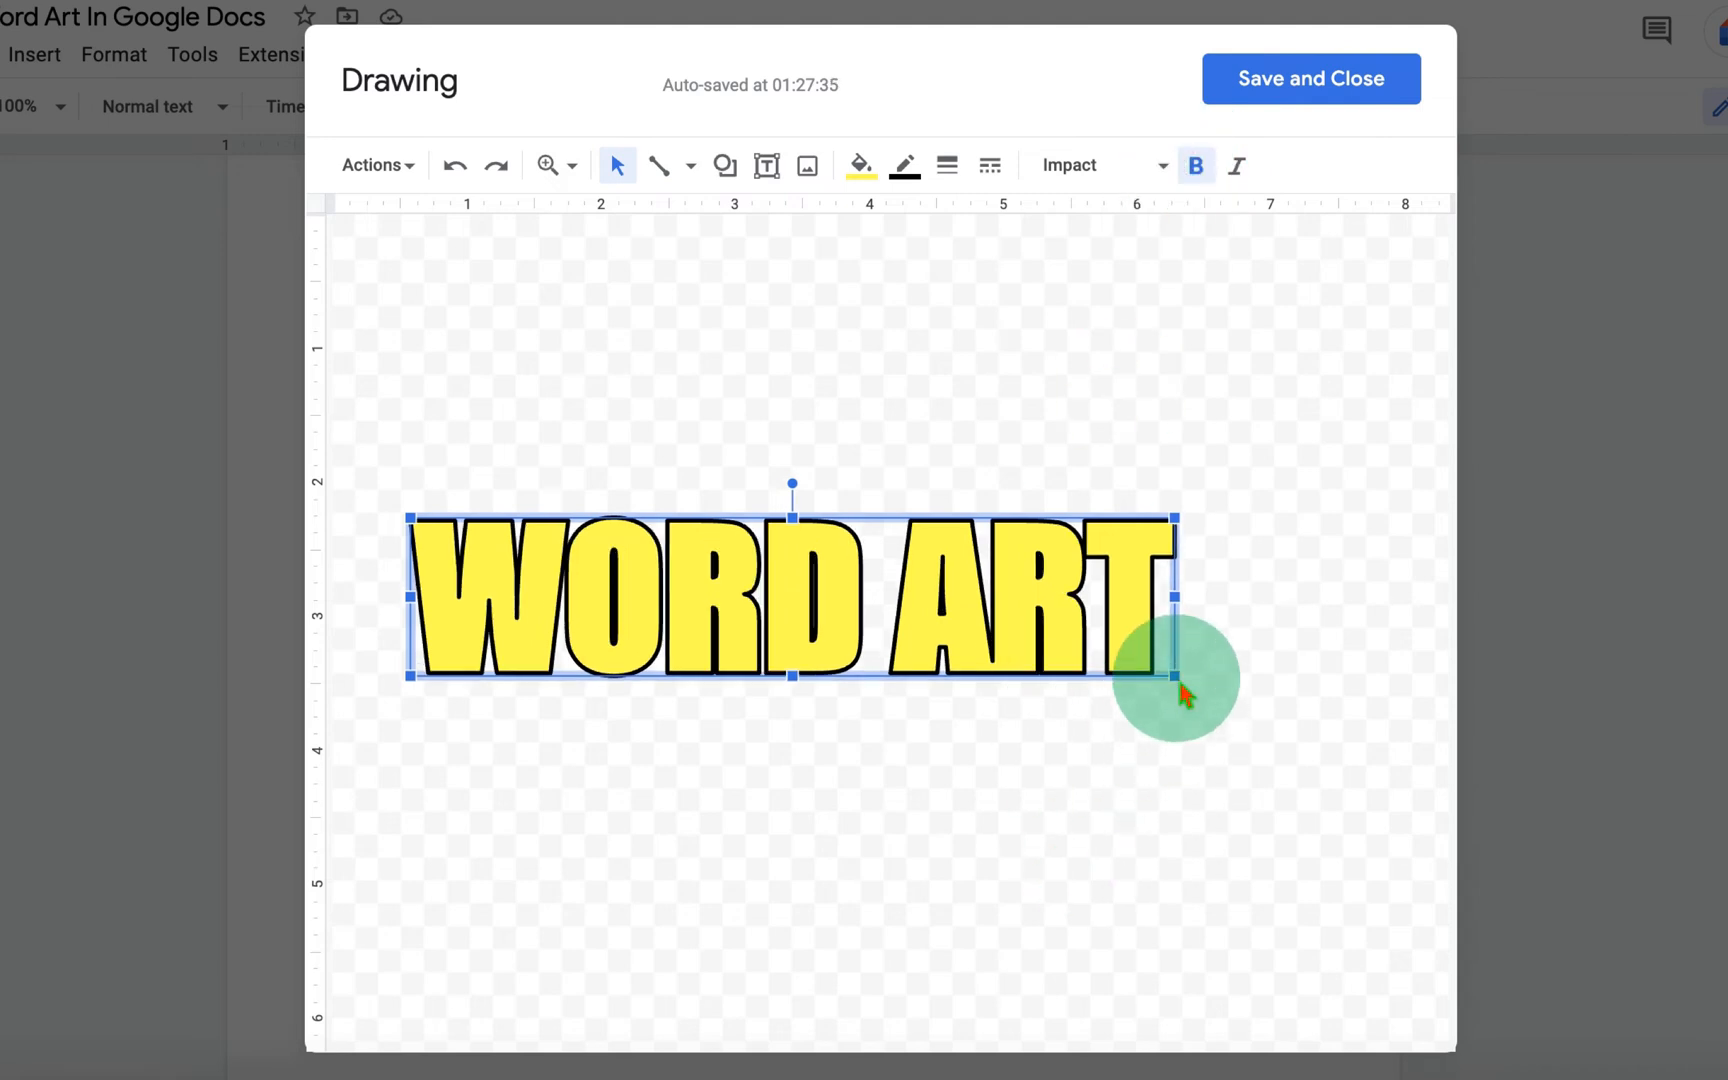
Step: Enlarge the word art by a corner handle, rotate it diagonally and return it level
left_click_drag(1176, 676, 1320, 798)
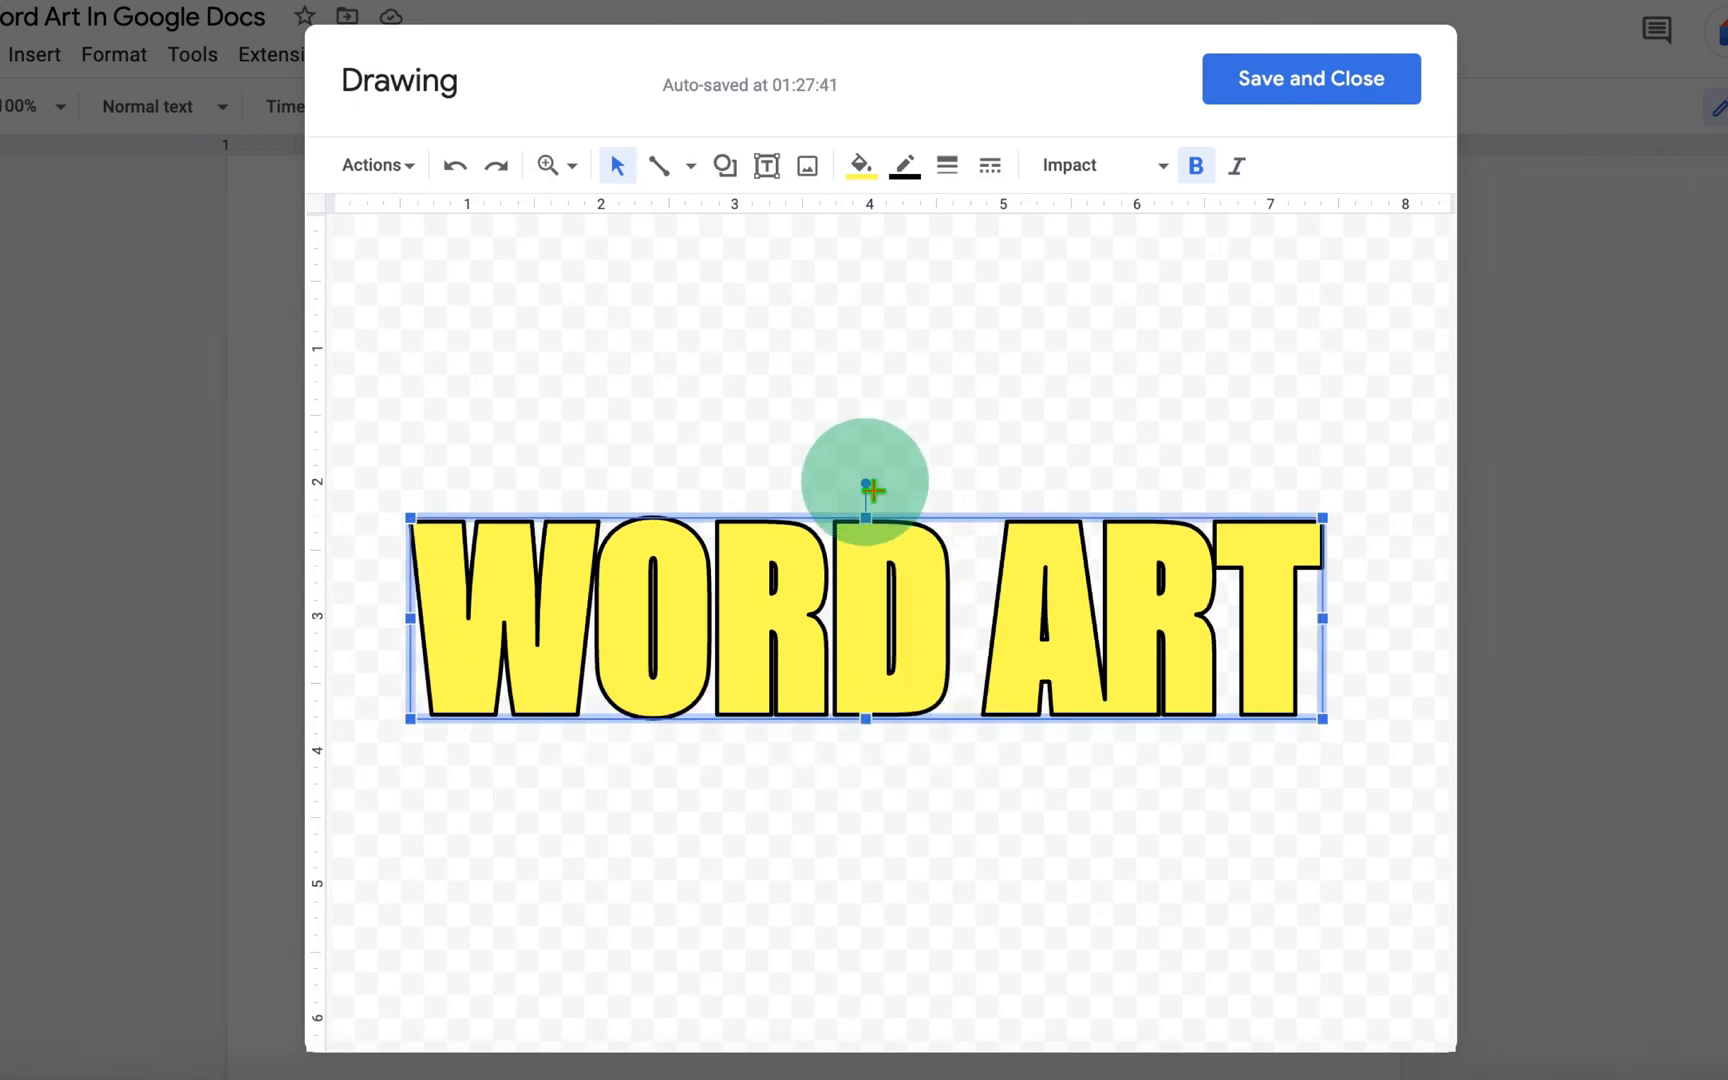
left_click_drag(866, 484, 772, 540)
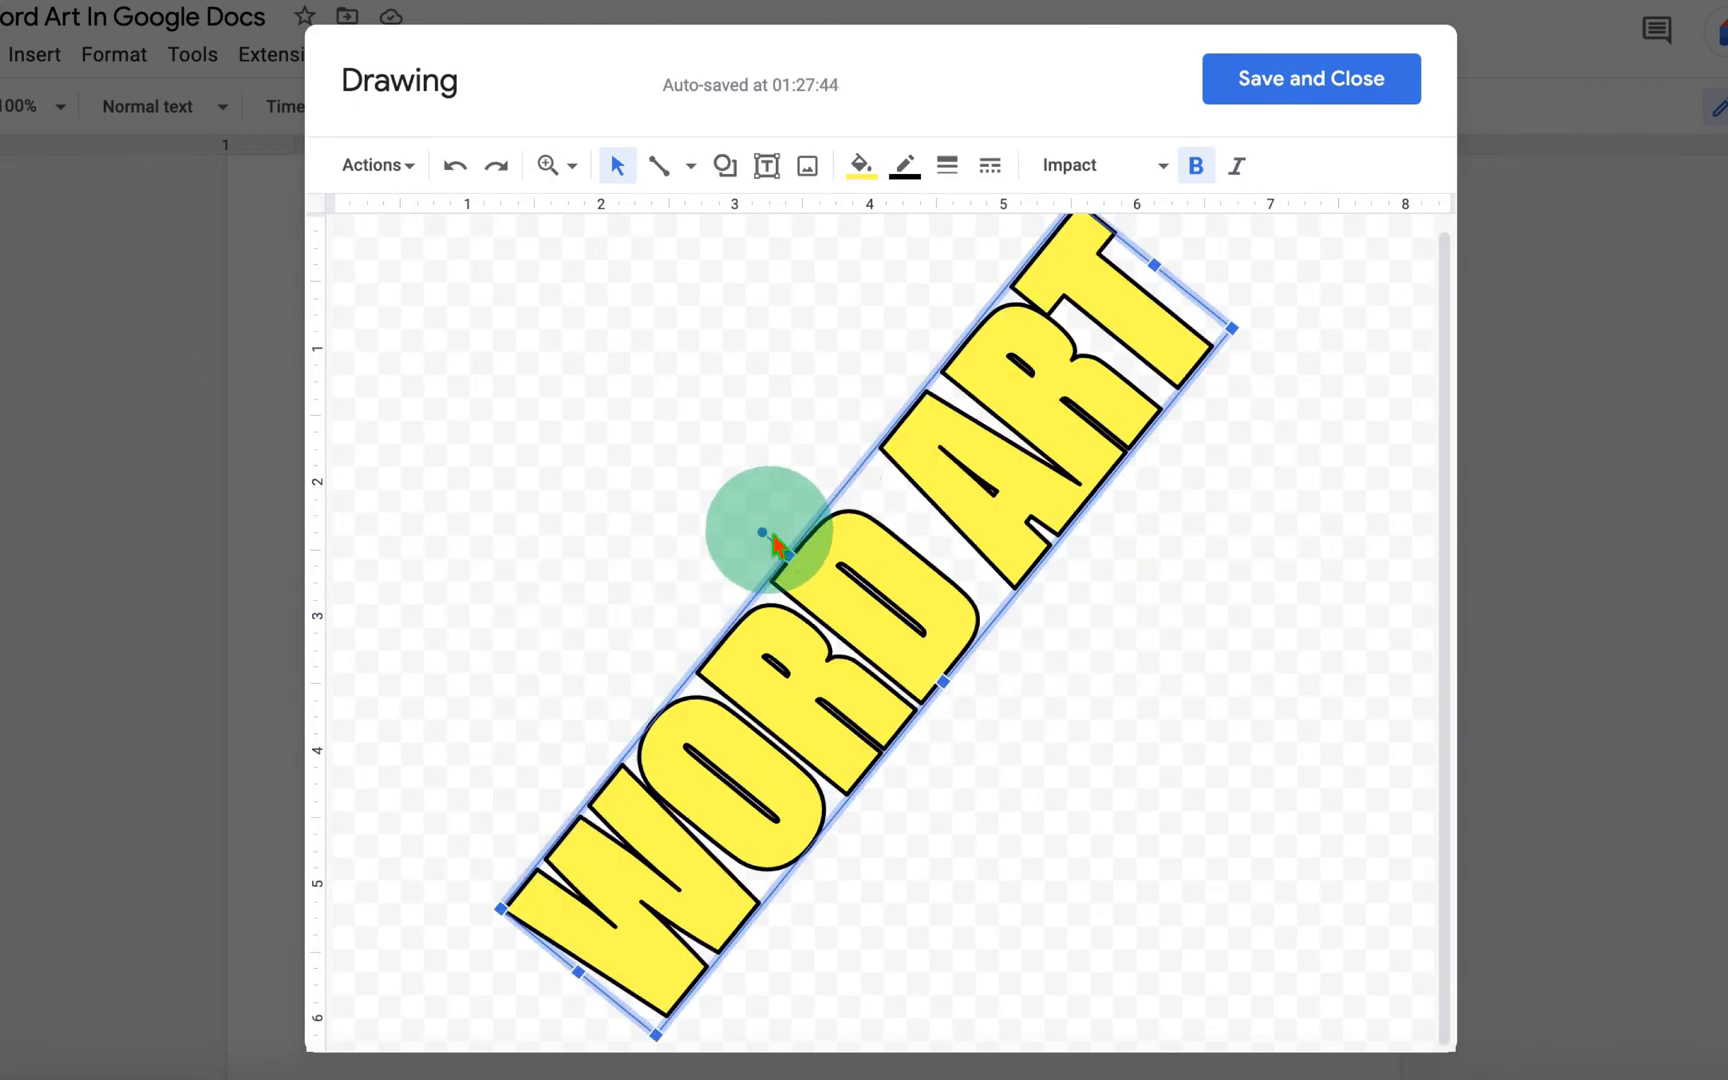
left_click_drag(772, 540, 896, 278)
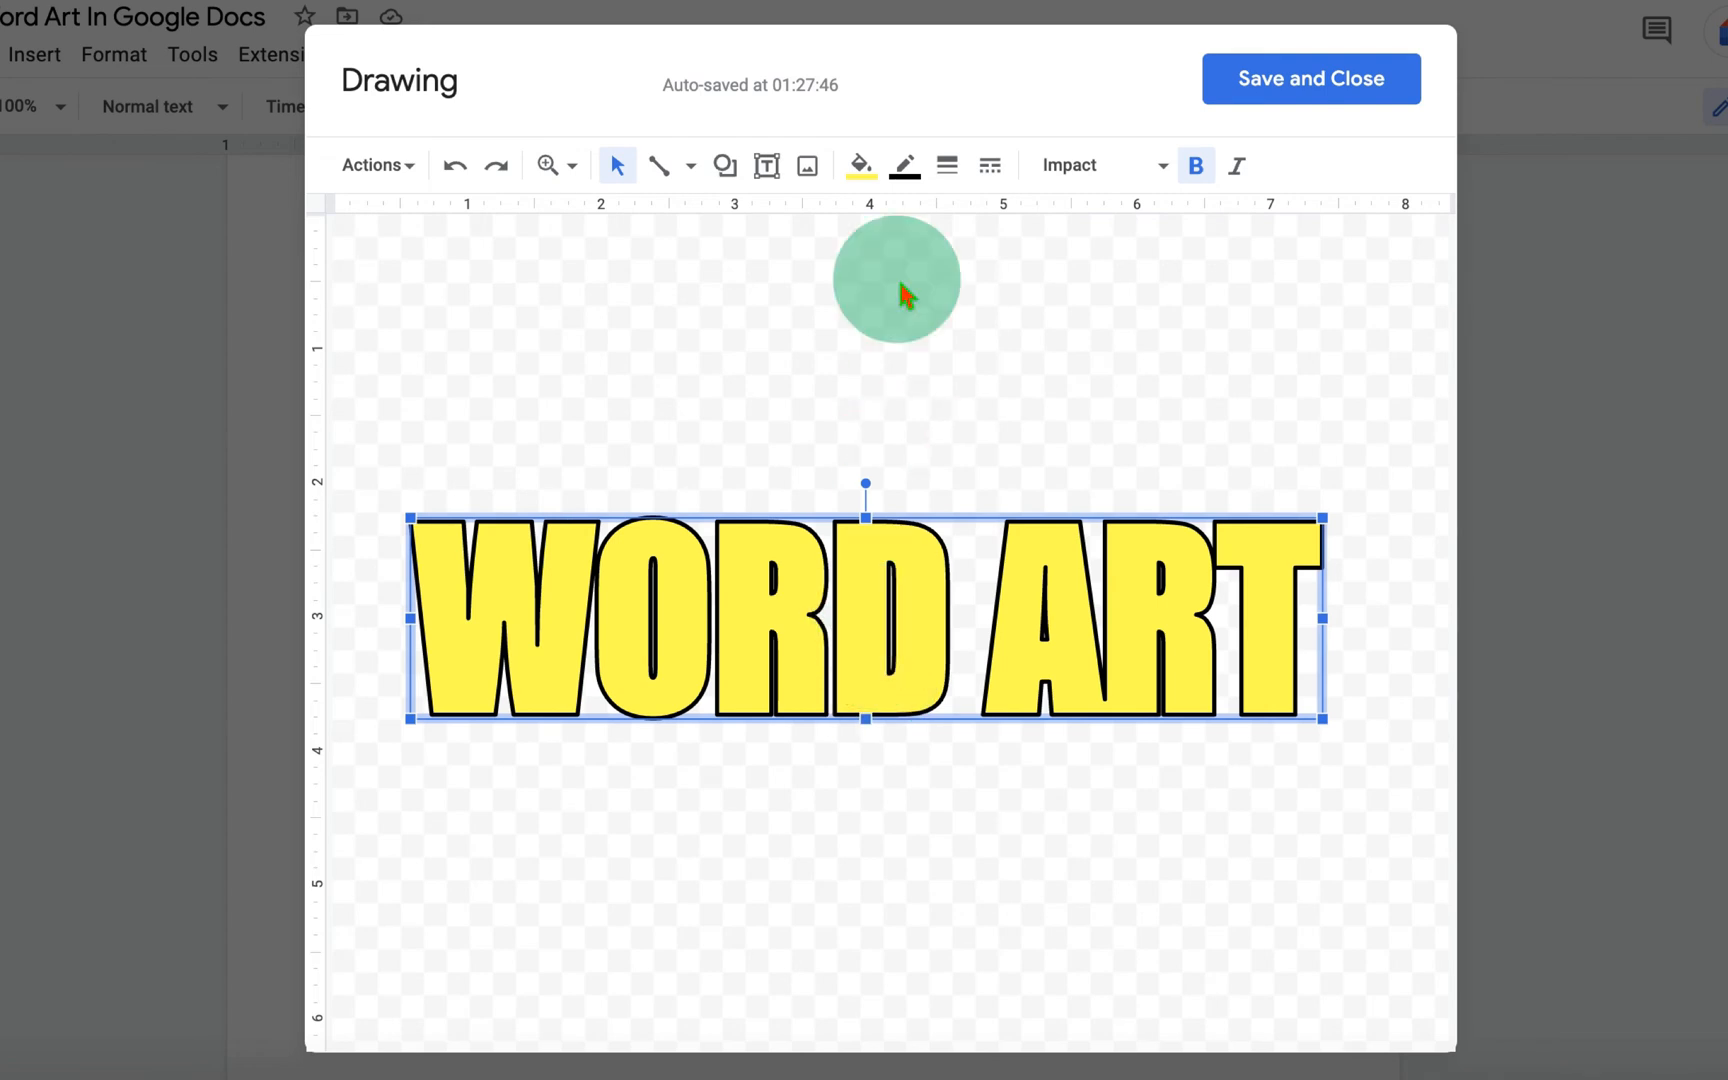
left_click(860, 166)
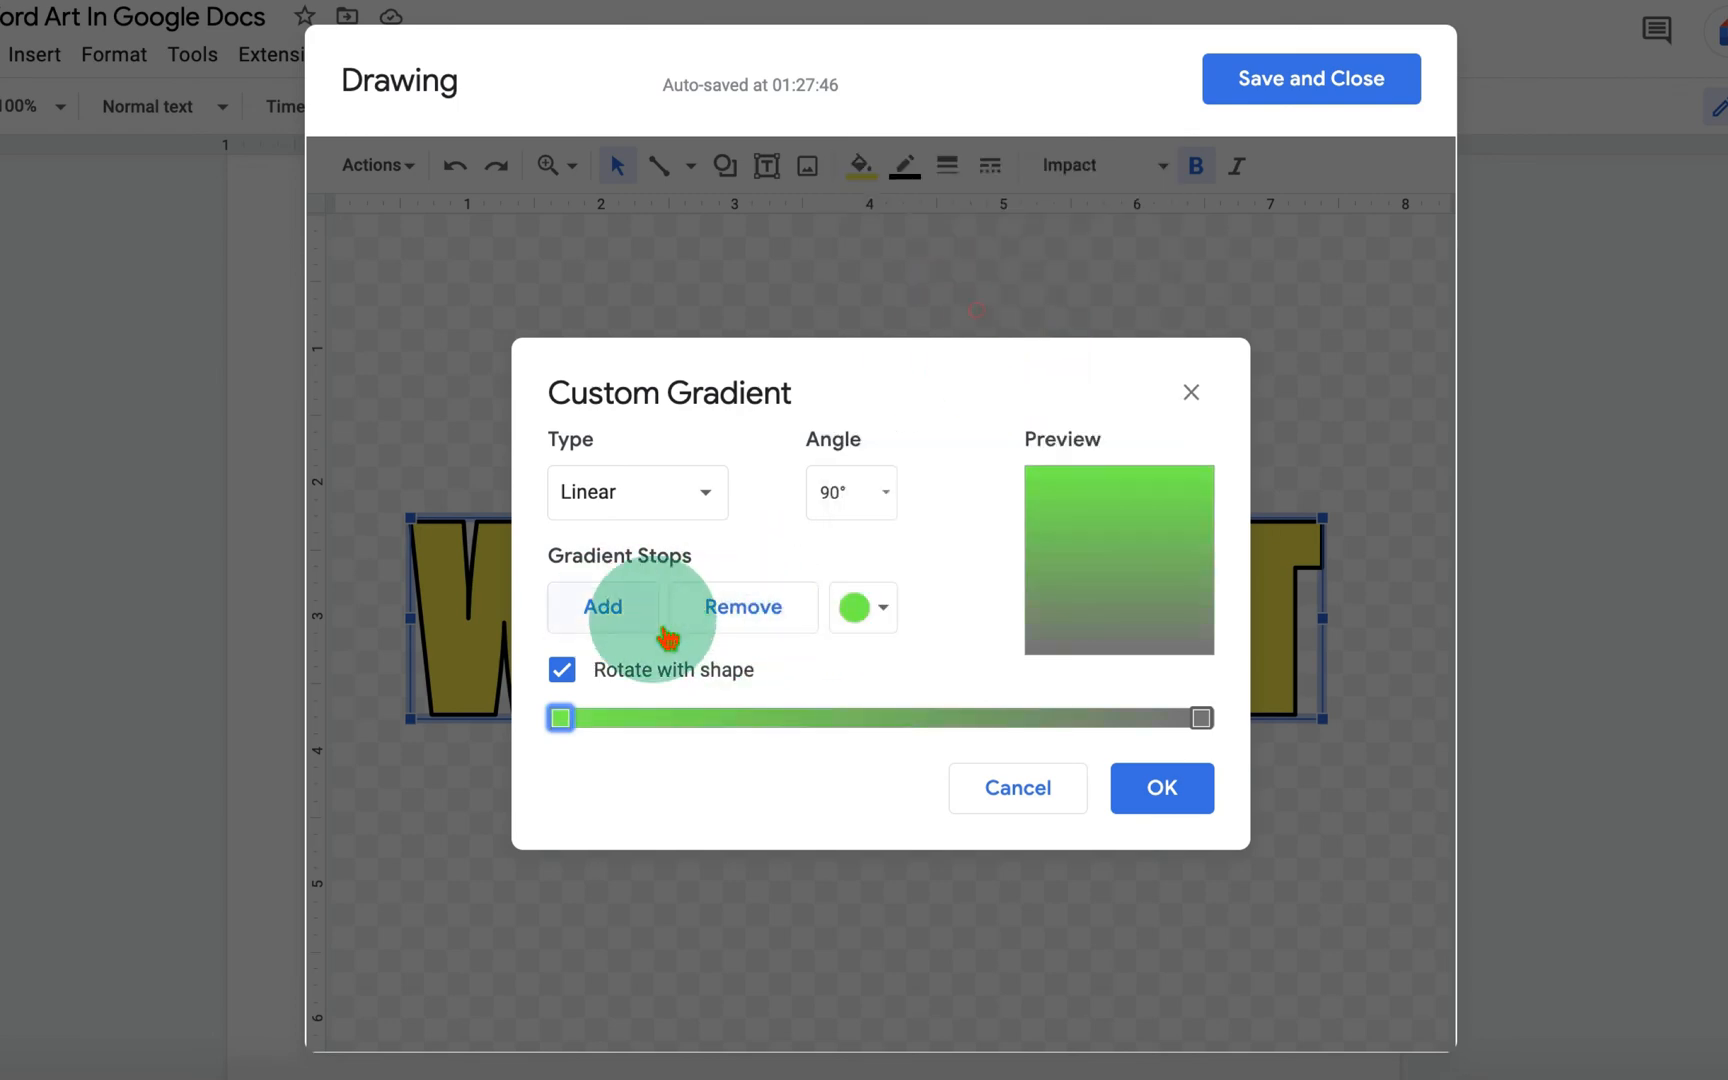
Step: Add a cyan stop to the custom gradient and apply the 45° green-to-blue fill
left_click(864, 608)
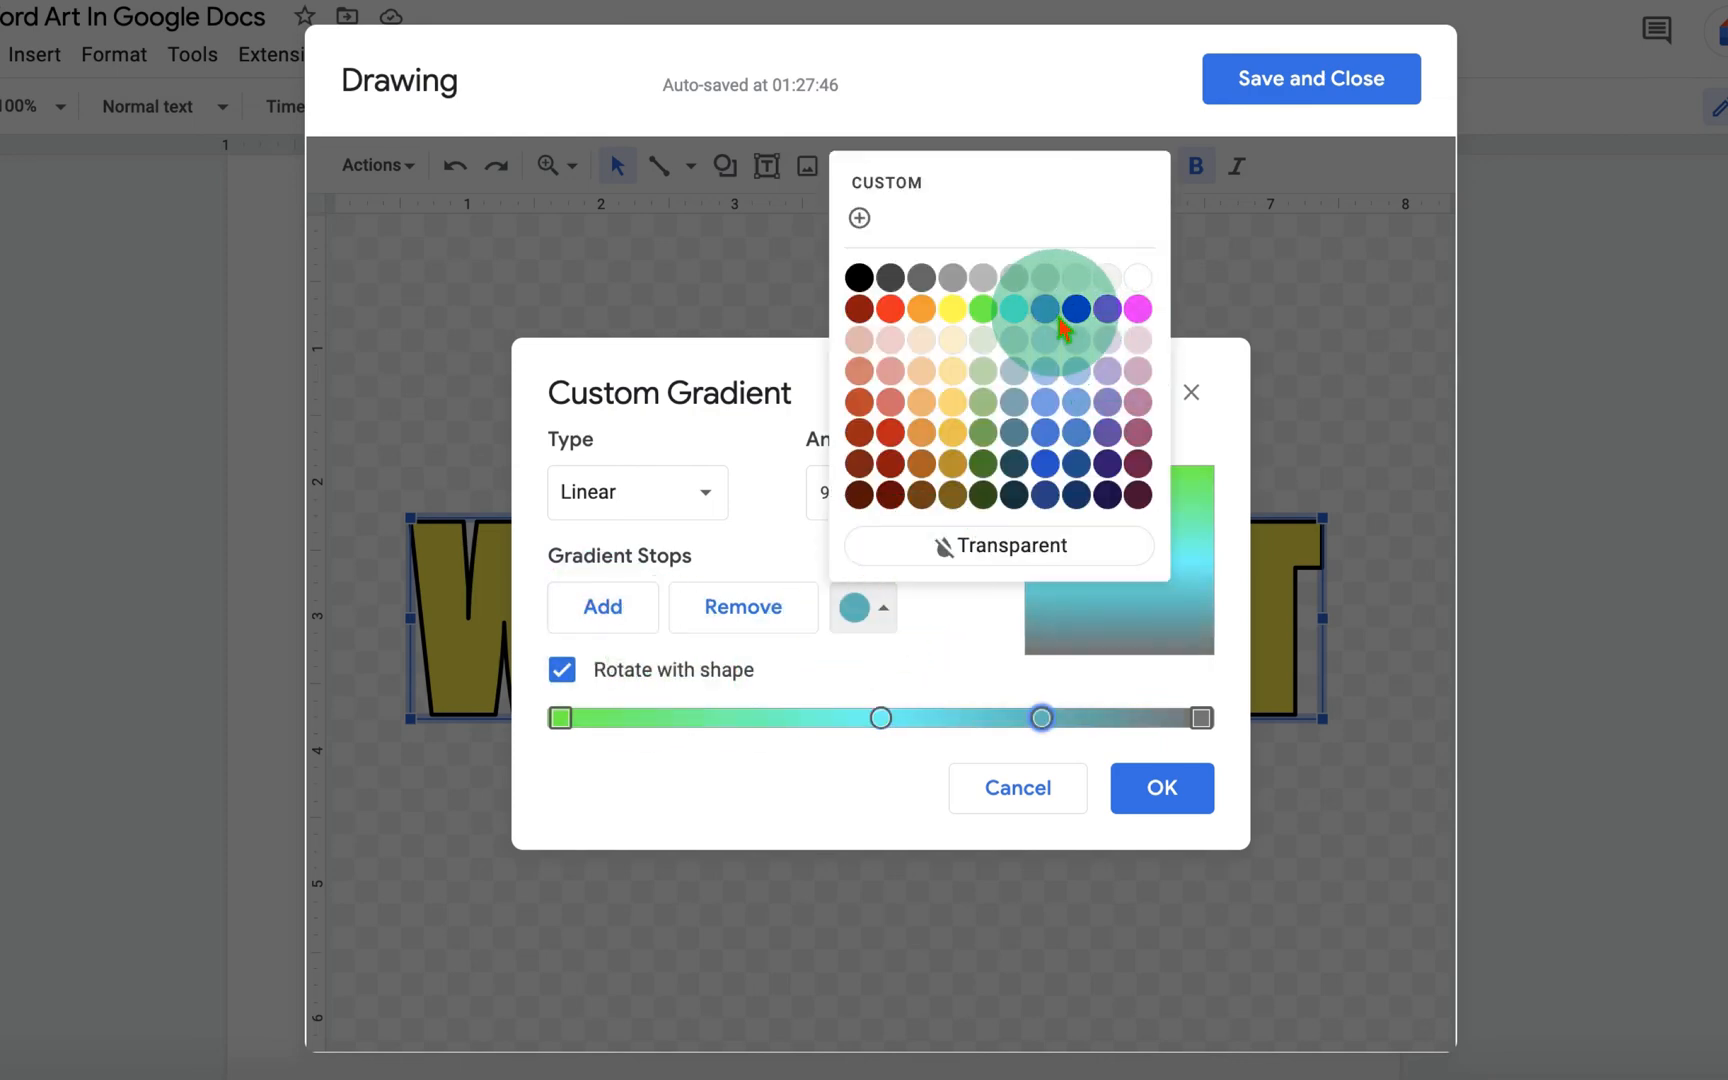
left_click(1072, 308)
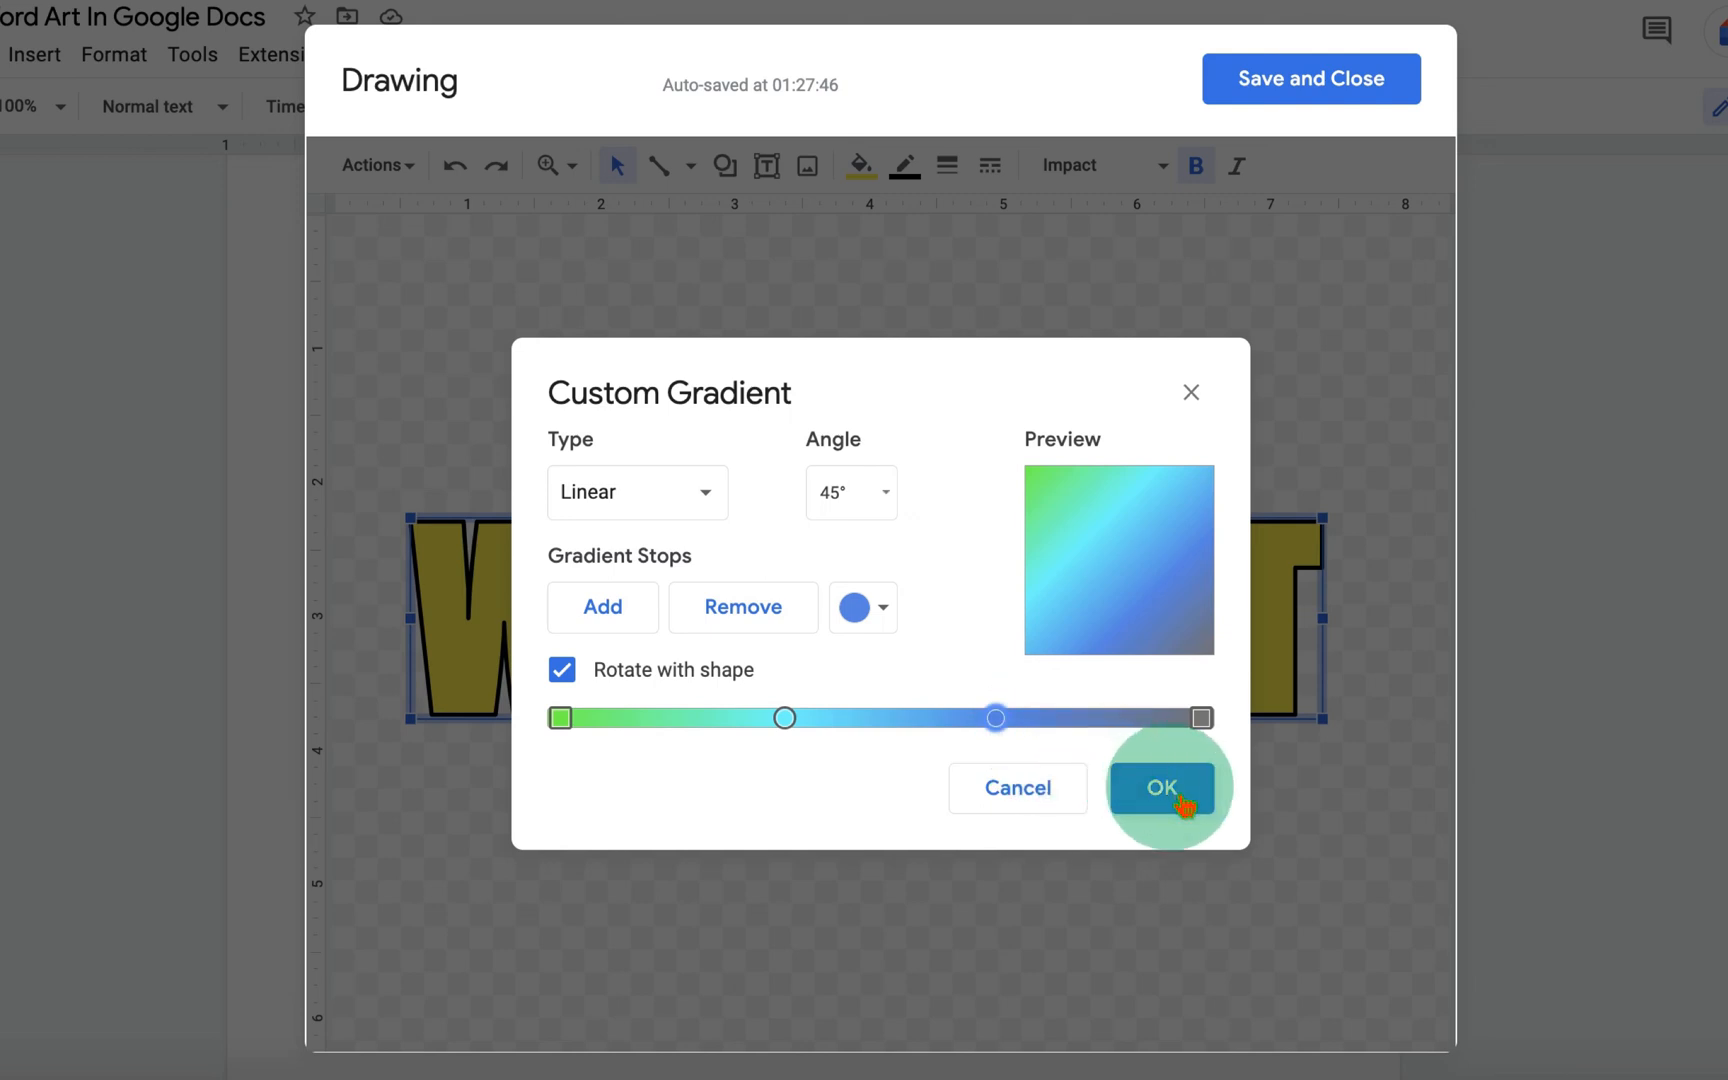
left_click(1162, 786)
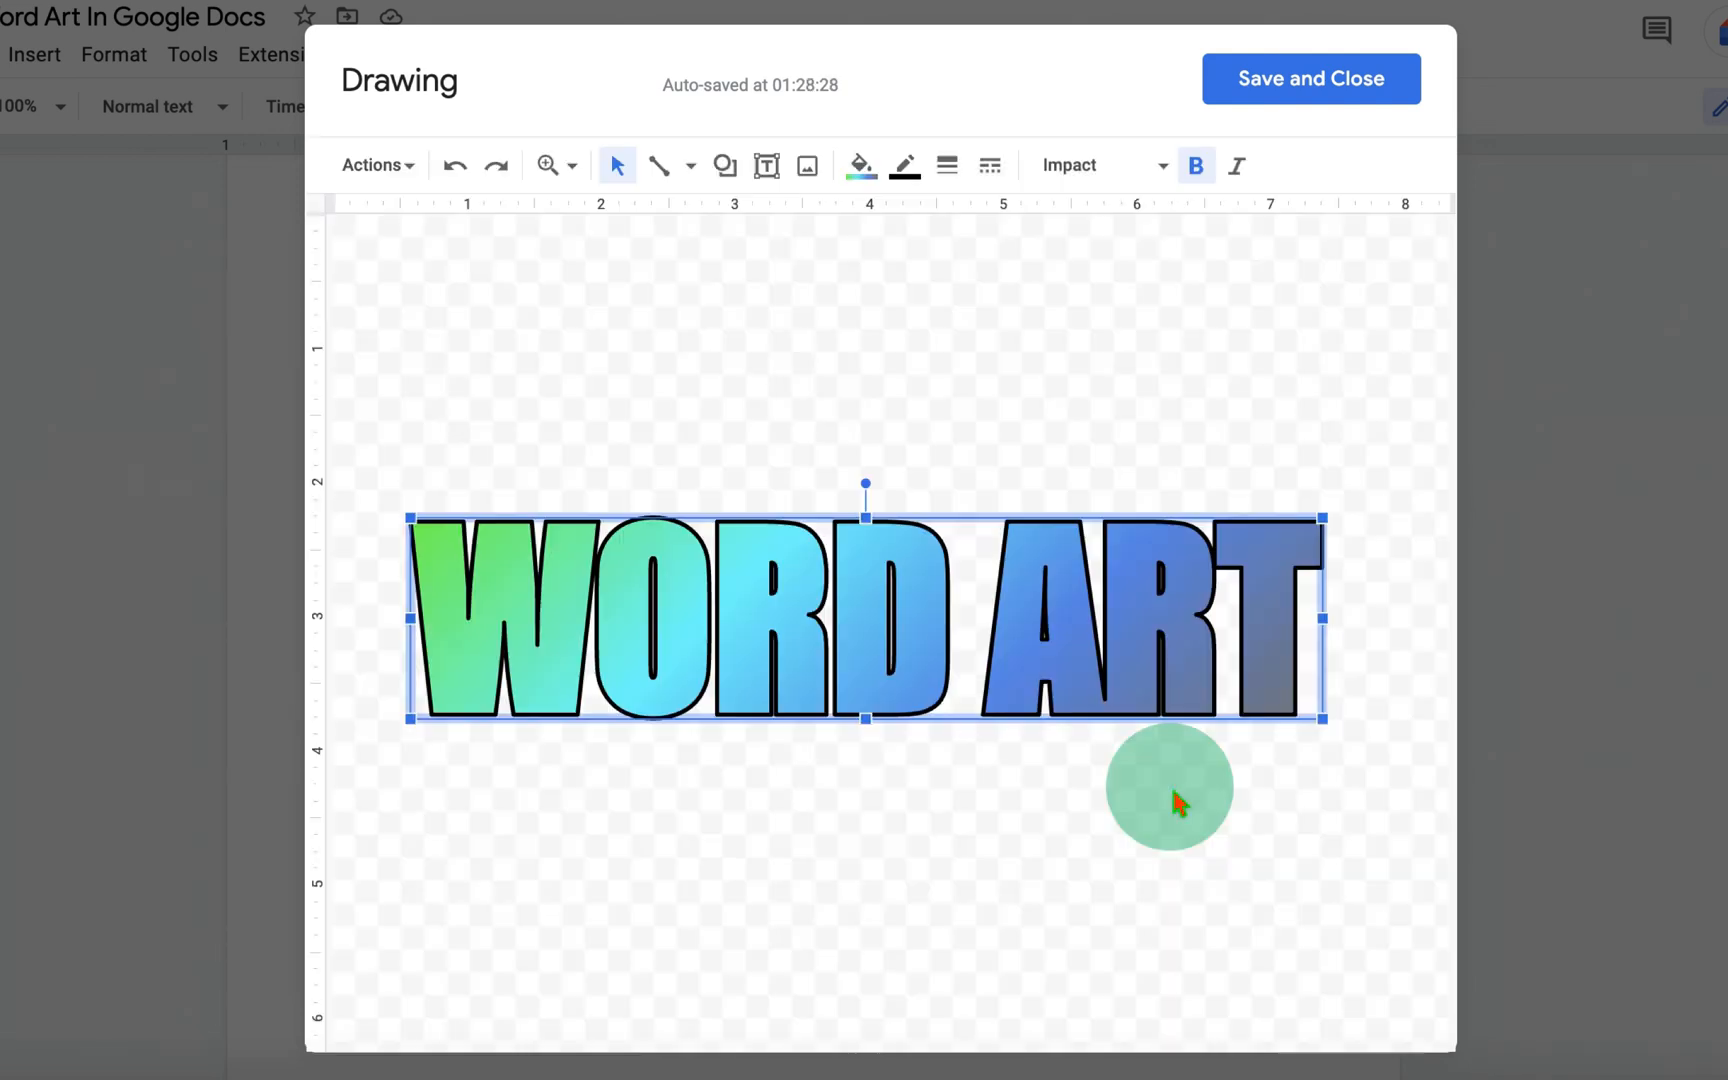
mouse_move(848, 888)
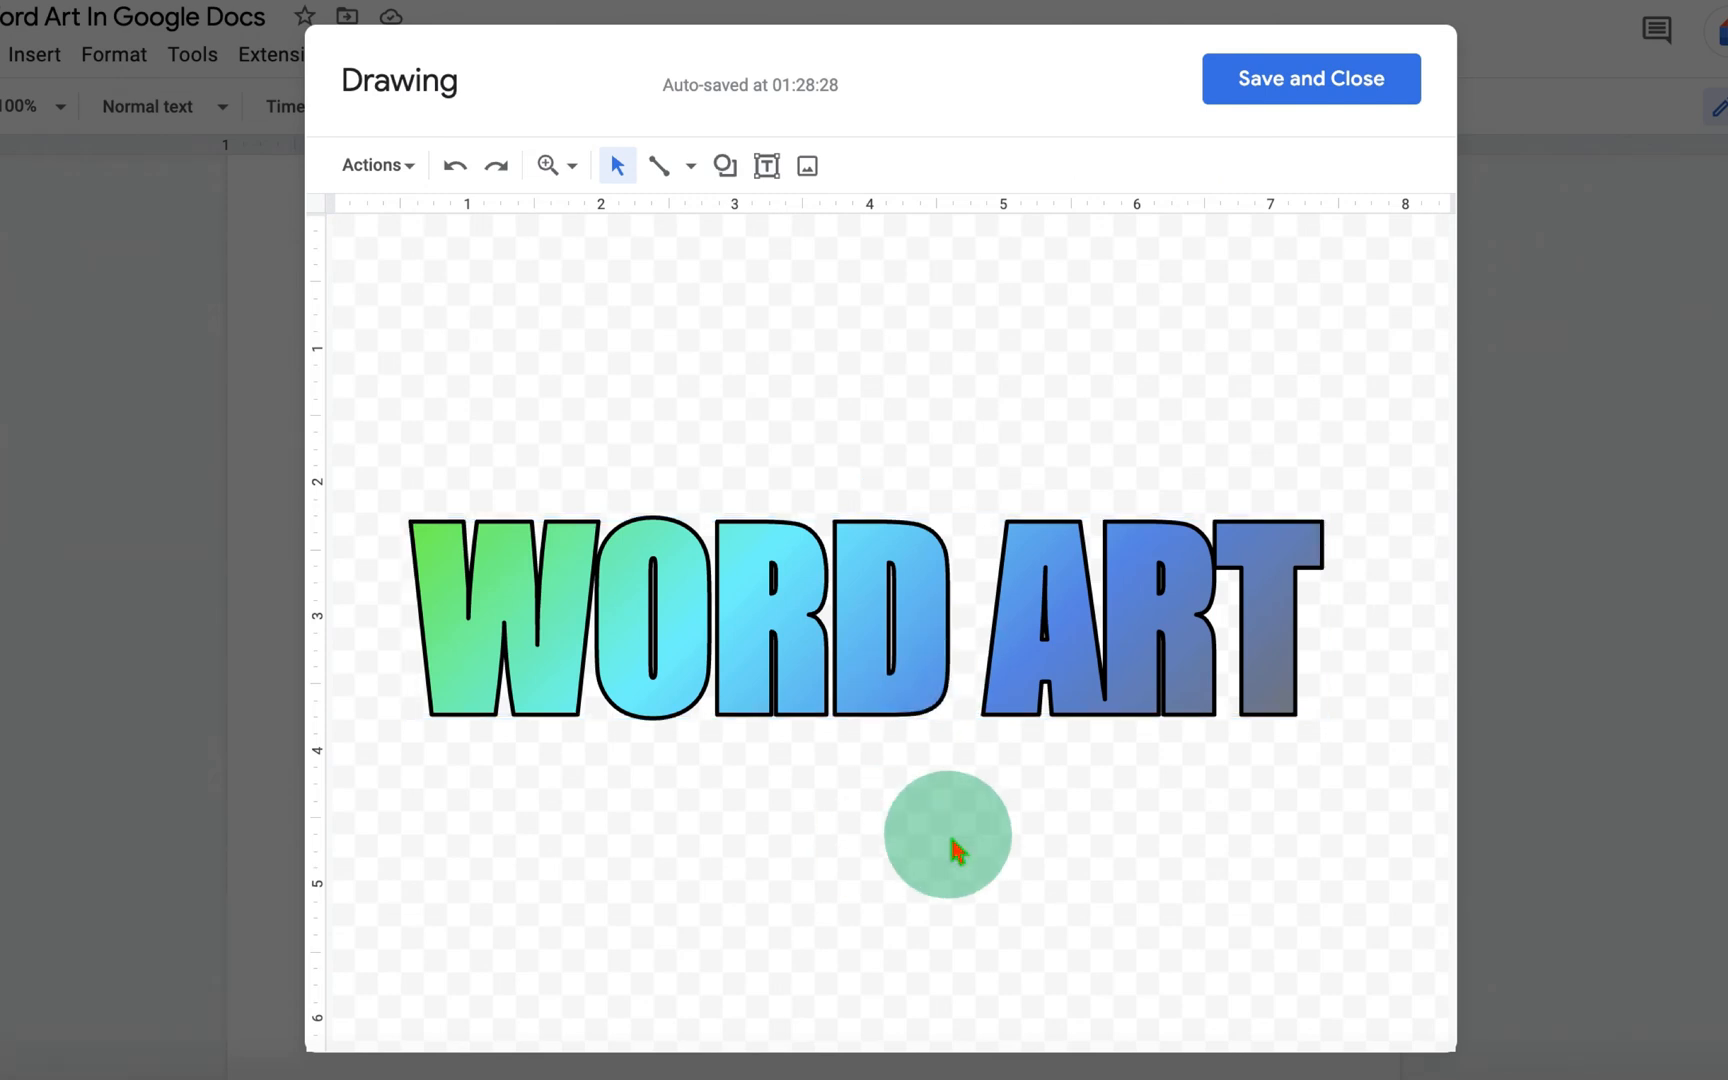
mouse_move(1422, 148)
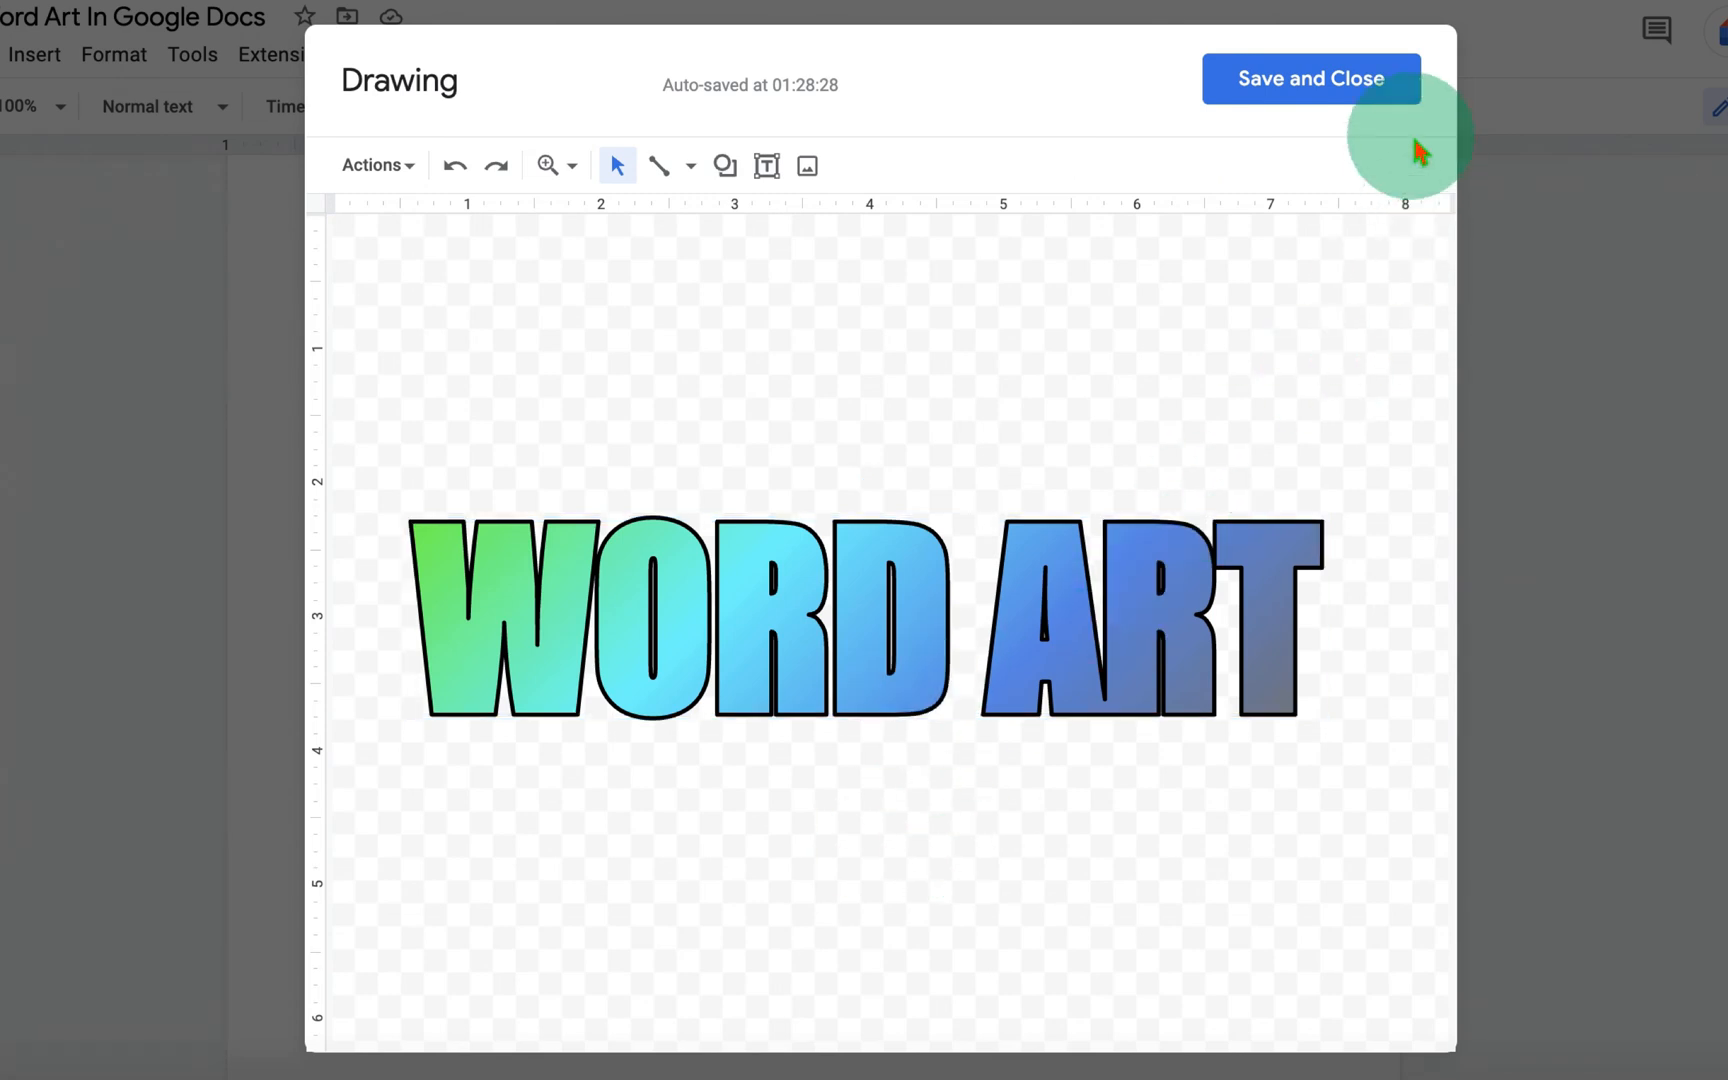
Step: Save and close the drawing into the document, reopen it for editing, then save again
left_click(1310, 78)
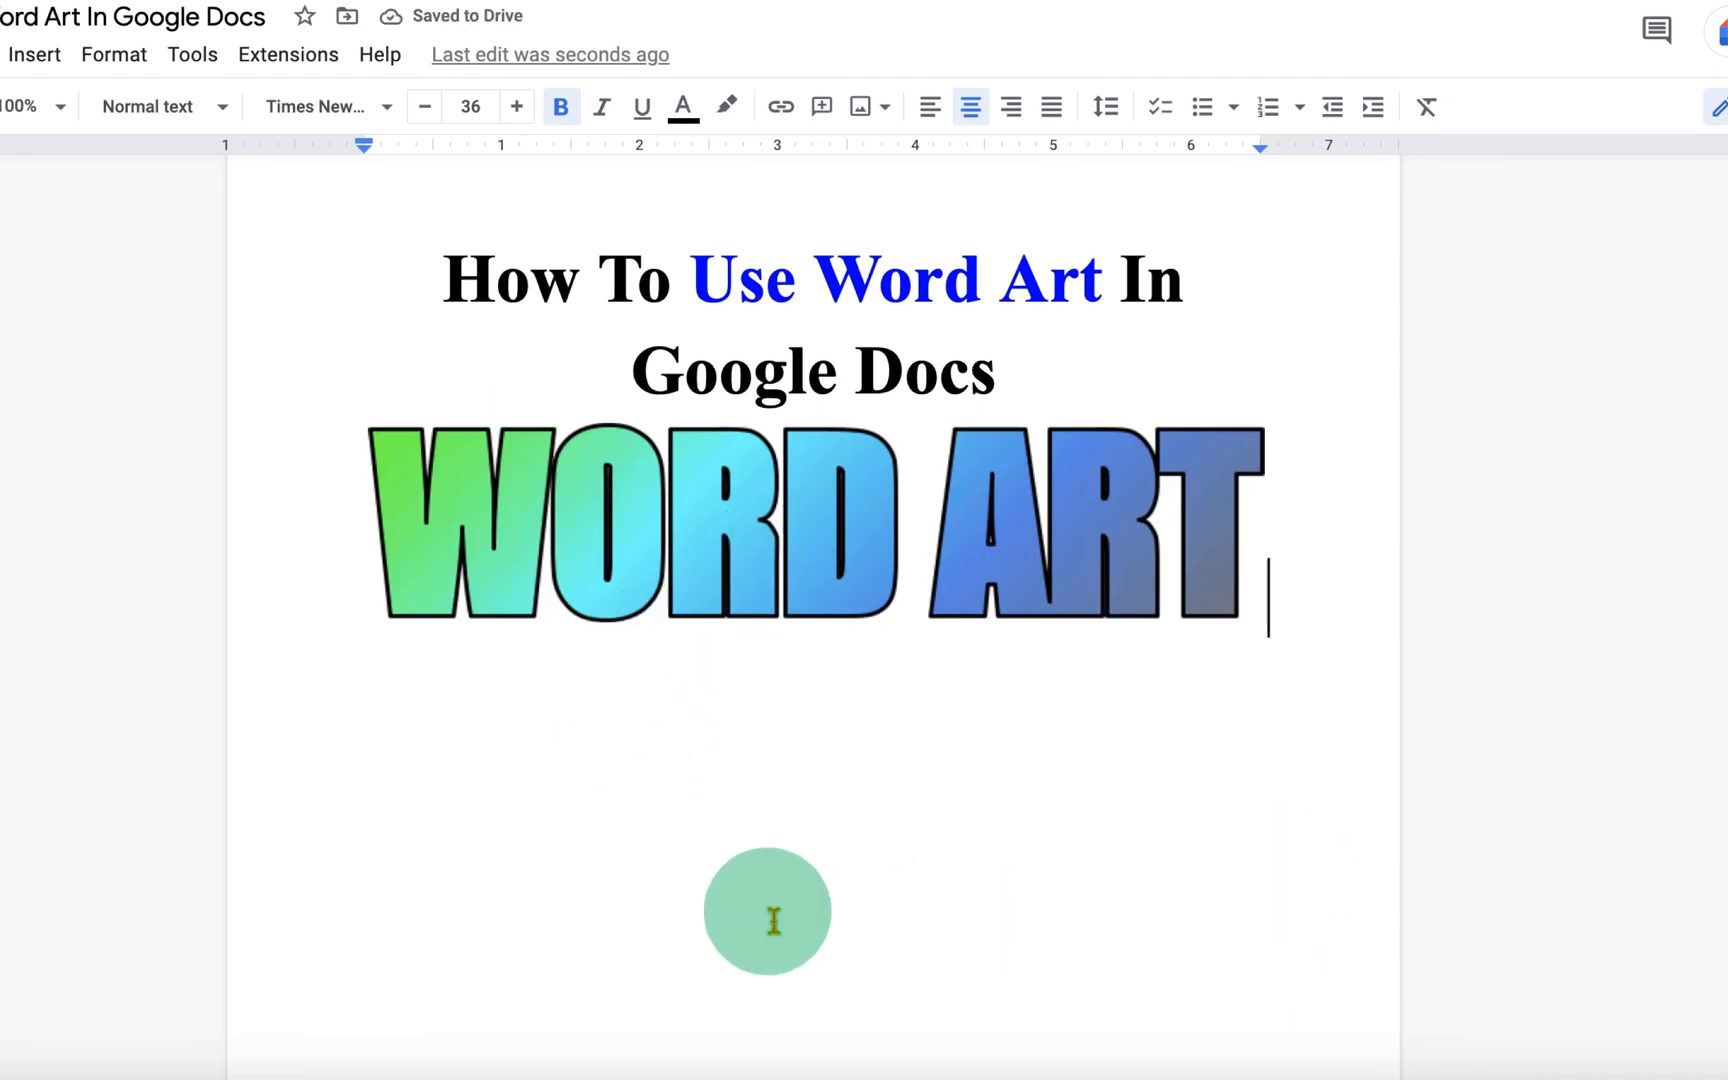
left_click(948, 534)
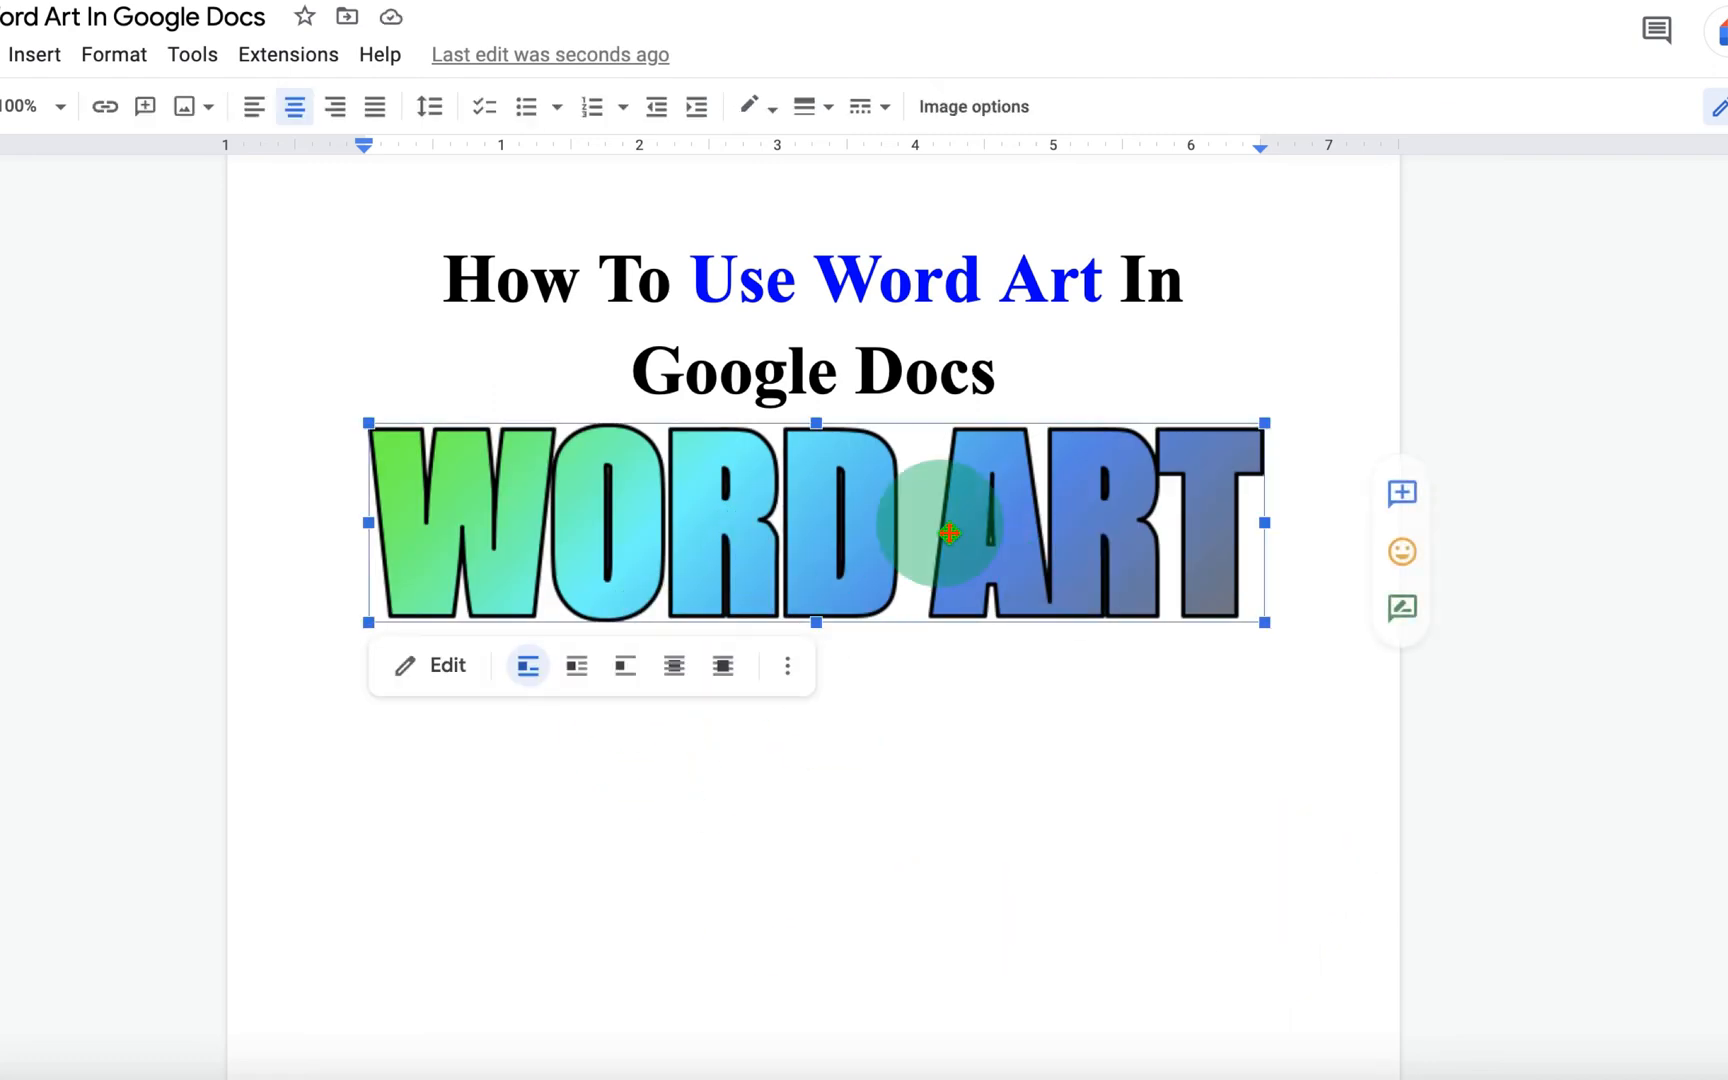
left_click(432, 664)
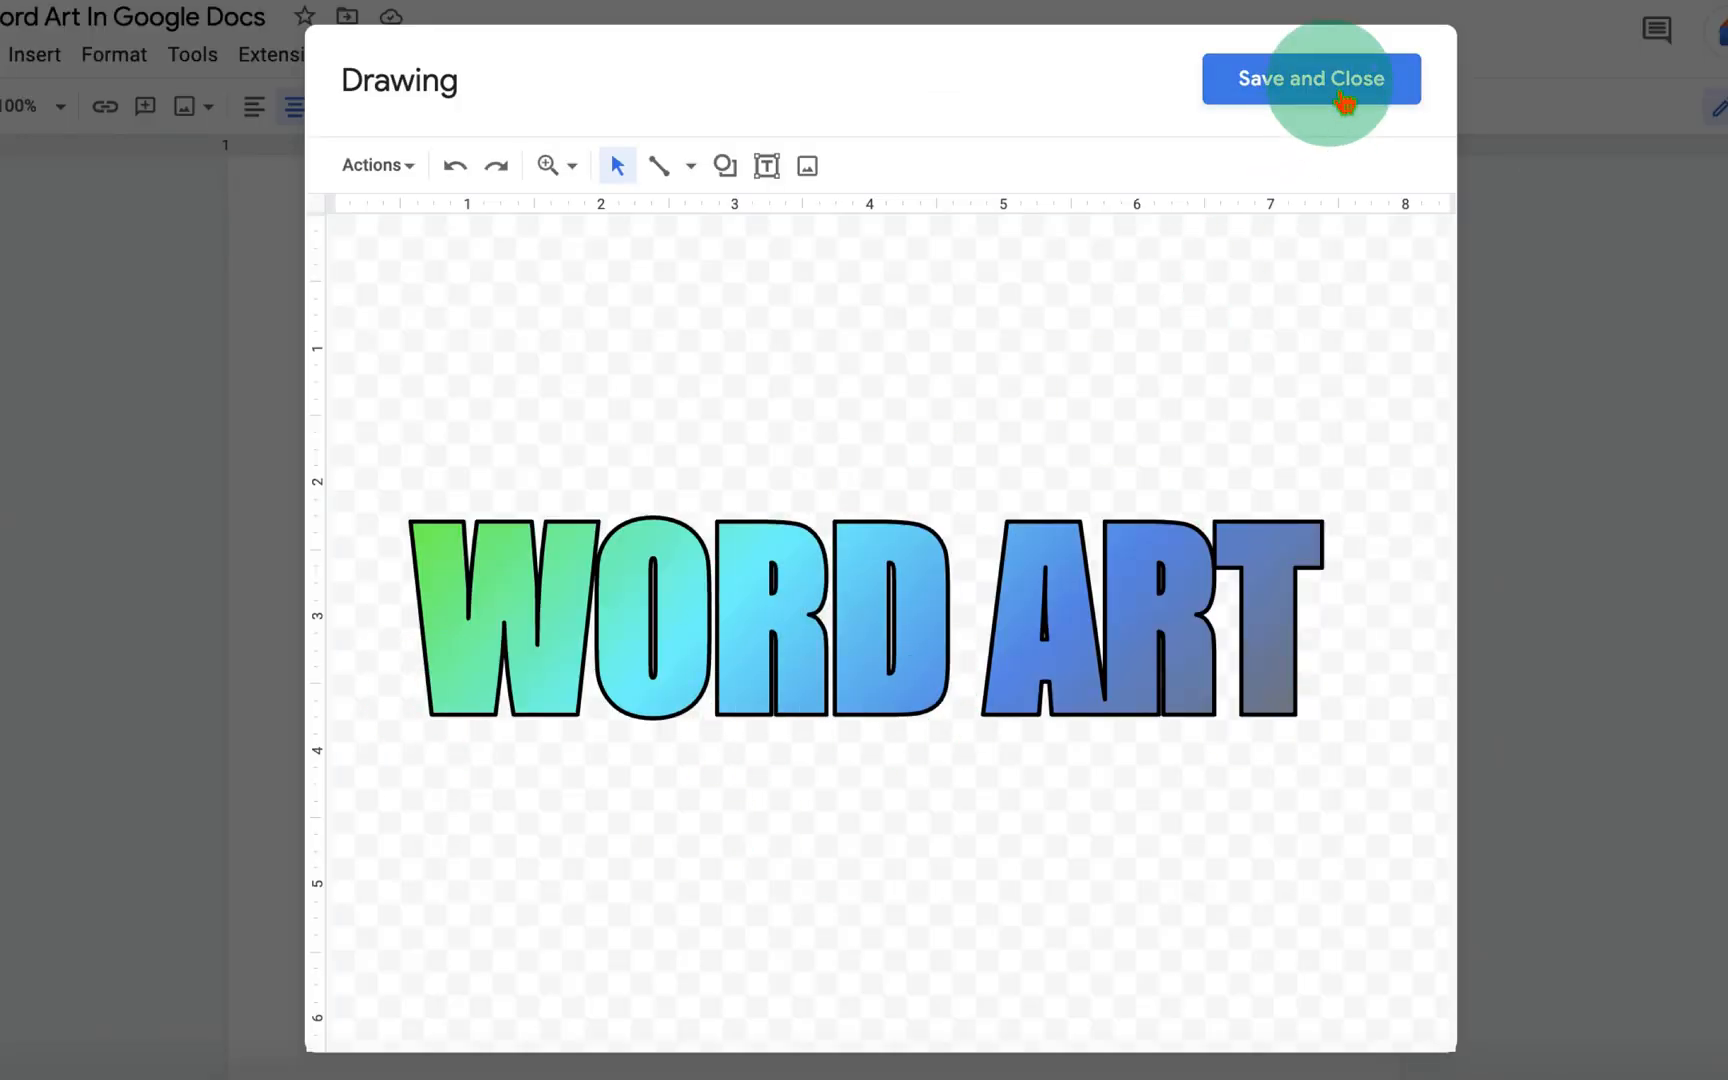
left_click(1310, 78)
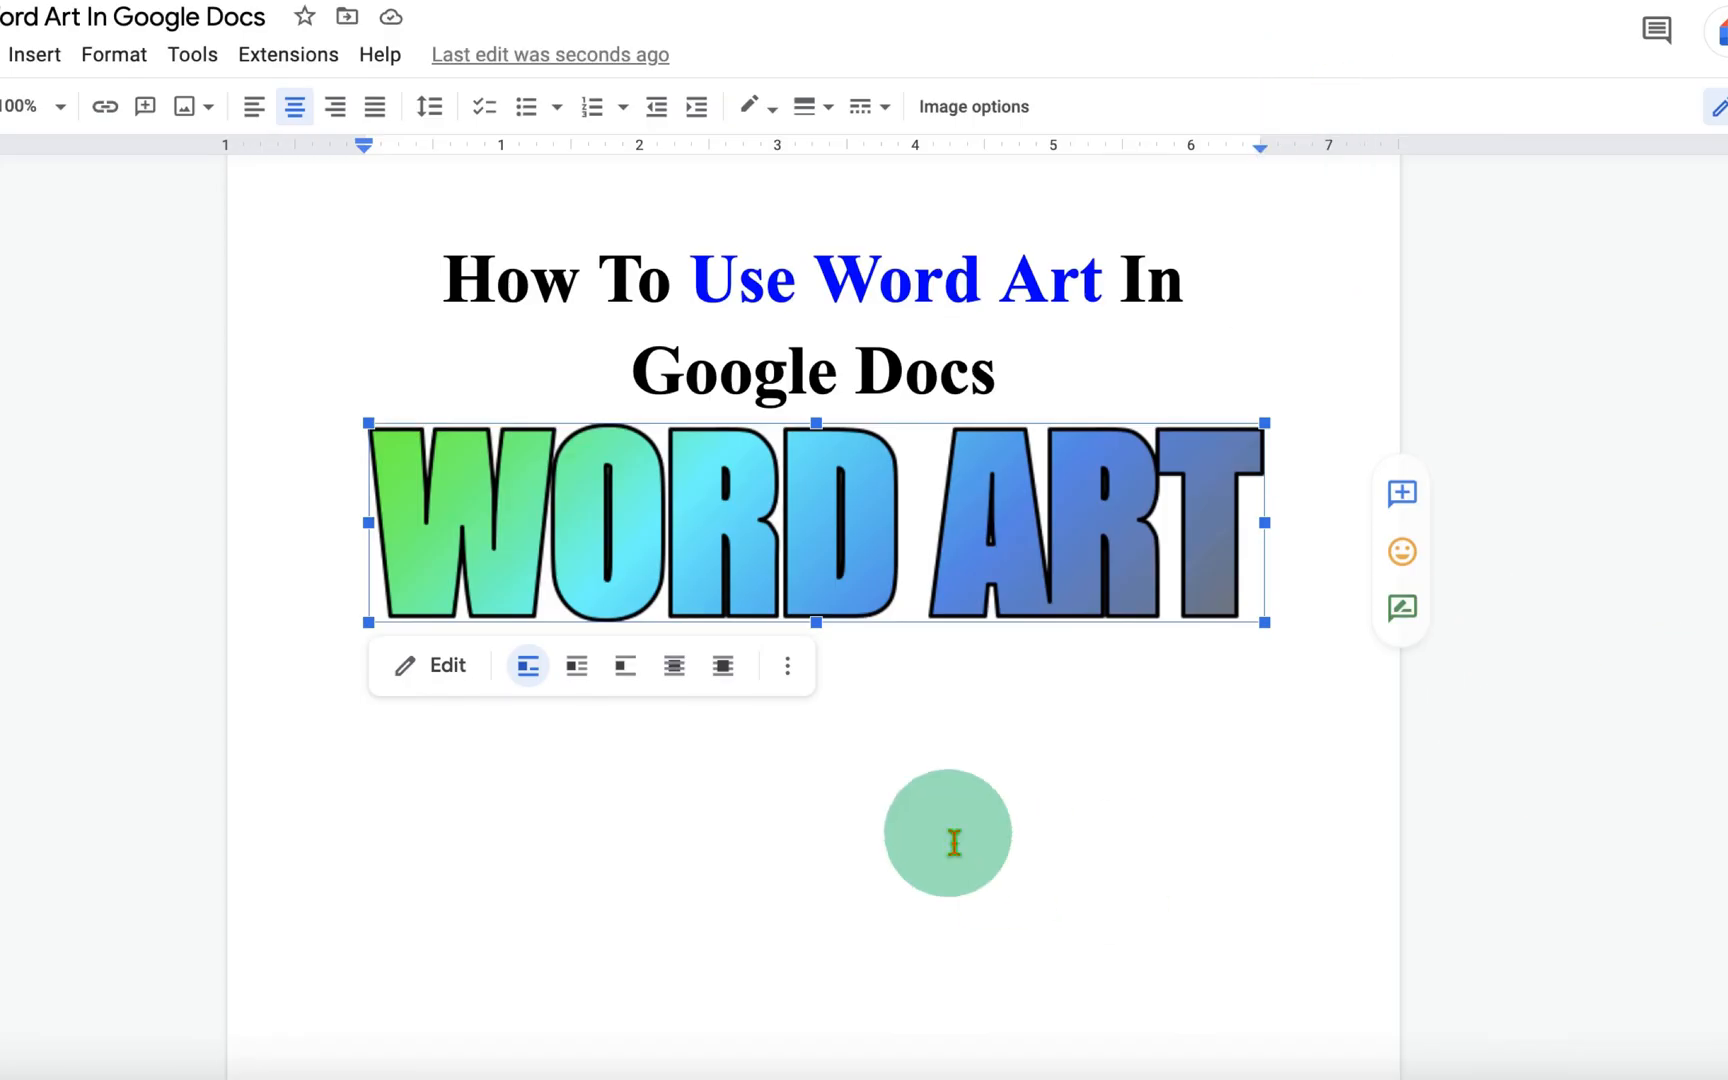